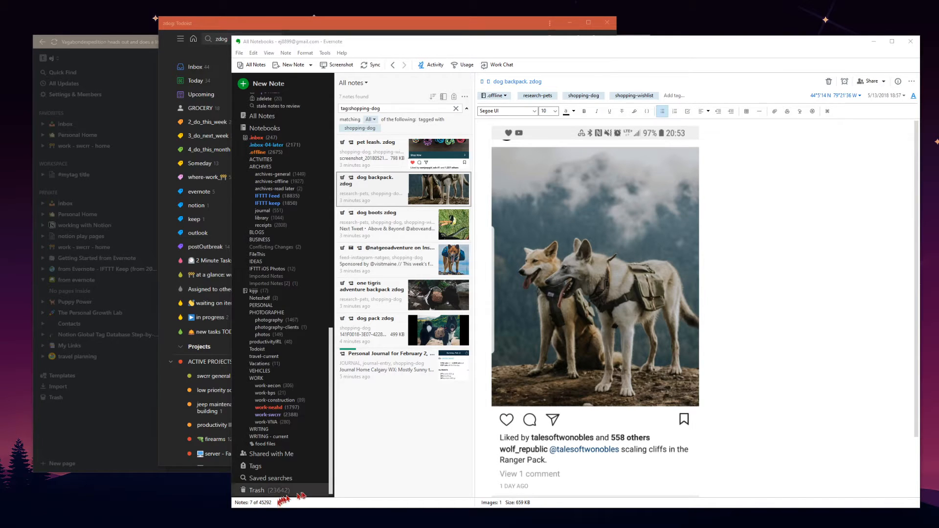
{"action": "mouse_move", "coordinate": [576, 324]}
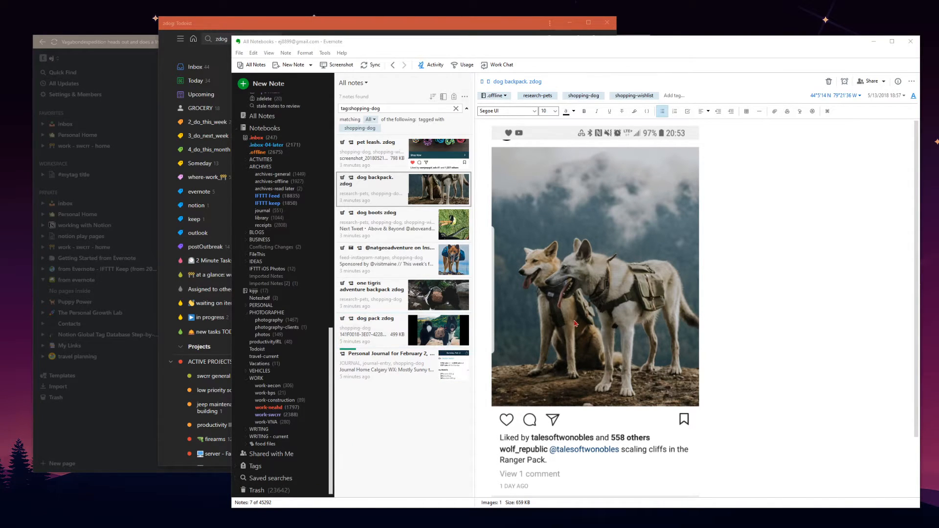
{"action": "mouse_move", "coordinate": [539, 295]}
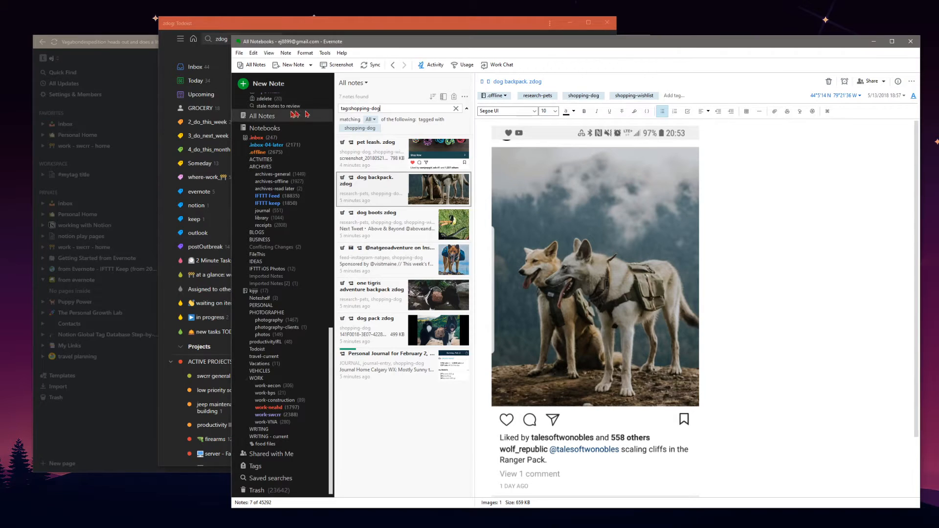
Select All Notes to clear the shopping-dog tag filter and list every note.
{"action": "left_click", "coordinate": [455, 108]}
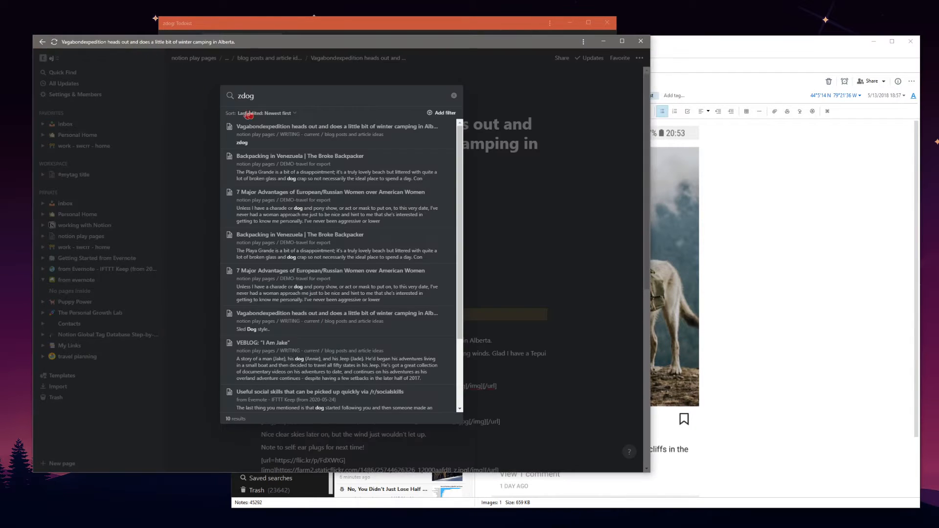
{"action": "mouse_move", "coordinate": [462, 106]}
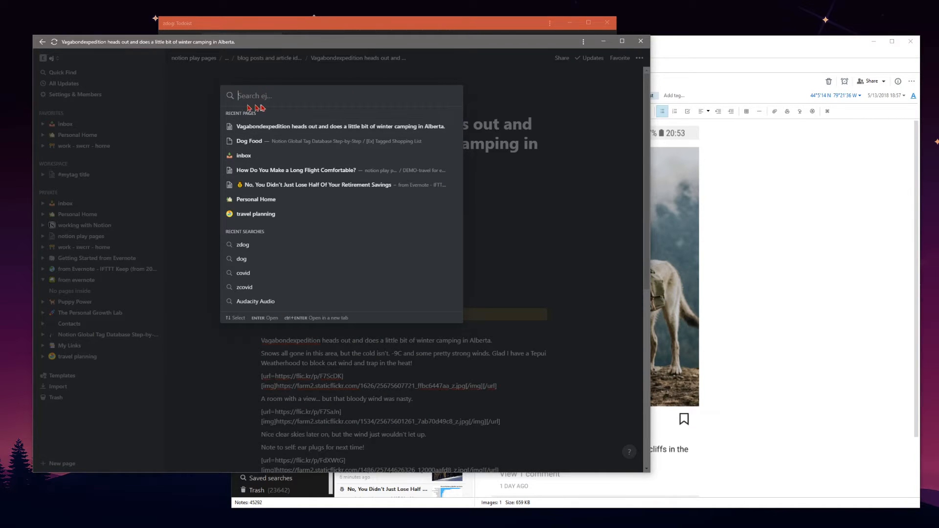
{"action": "mouse_move", "coordinate": [262, 107]}
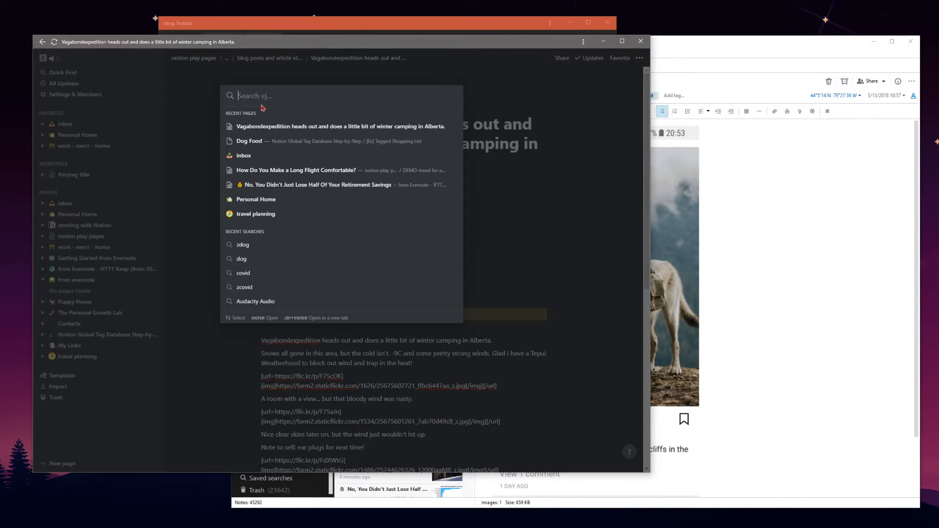
Search Notion Quick Find for 'dog' and scroll through the 21 matching pages.
{"action": "type", "text": "dog"}
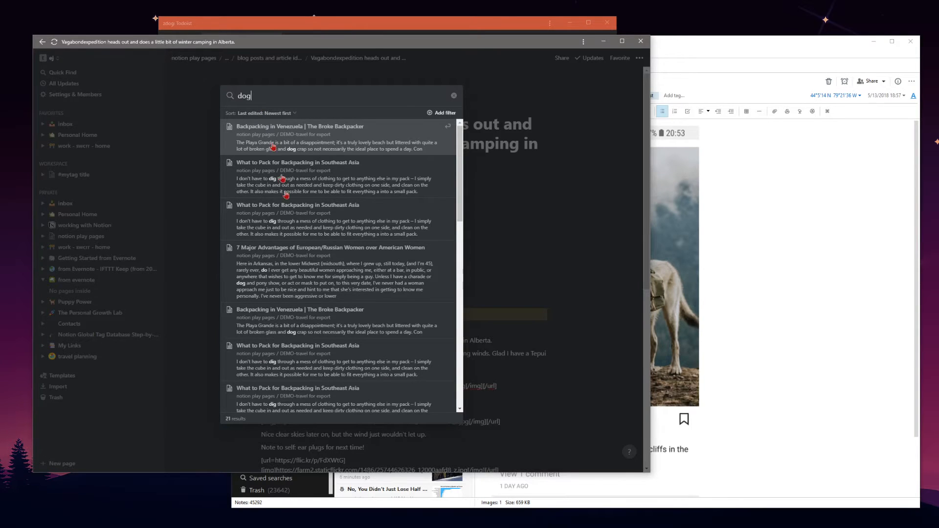
{"action": "scroll", "scroll_direction": "down", "scroll_amount": 3}
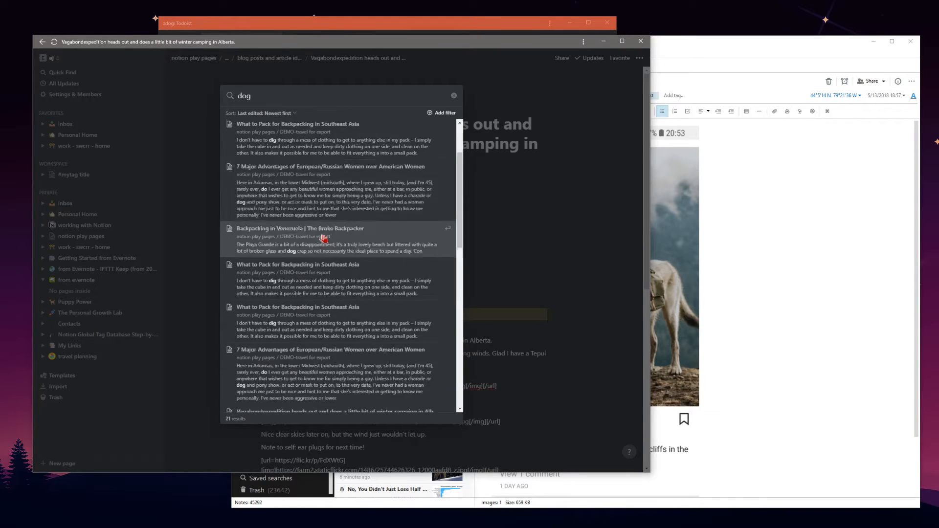
{"action": "scroll", "scroll_direction": "down", "scroll_amount": 3}
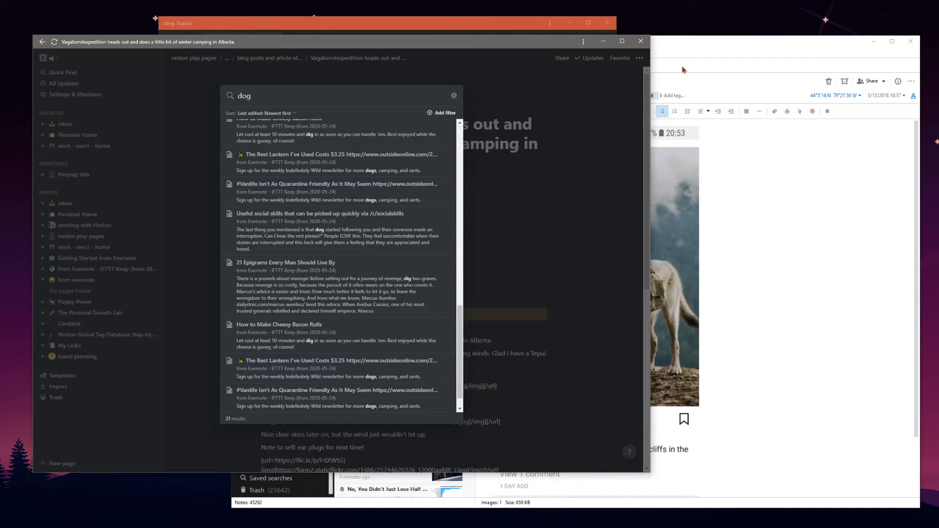
{"action": "scroll", "scroll_direction": "down", "scroll_amount": 3}
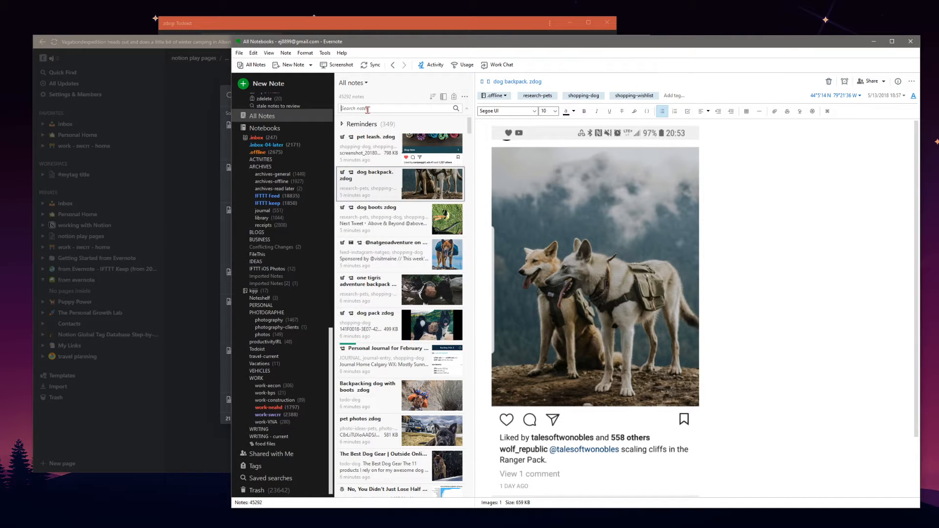
Search Evernote for 'dog', narrowing 45,292 notes to 1,698 matches.
{"action": "type", "text": "dog"}
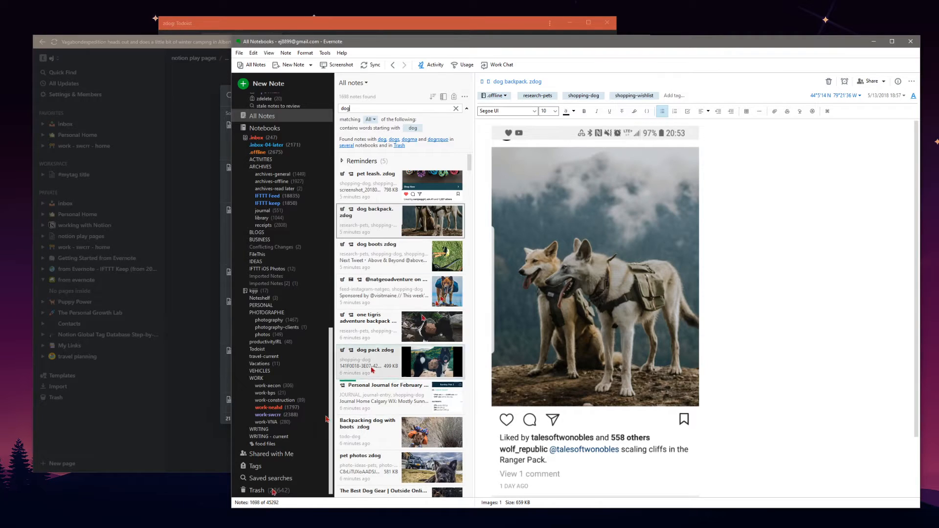
{"action": "mouse_move", "coordinate": [421, 158]}
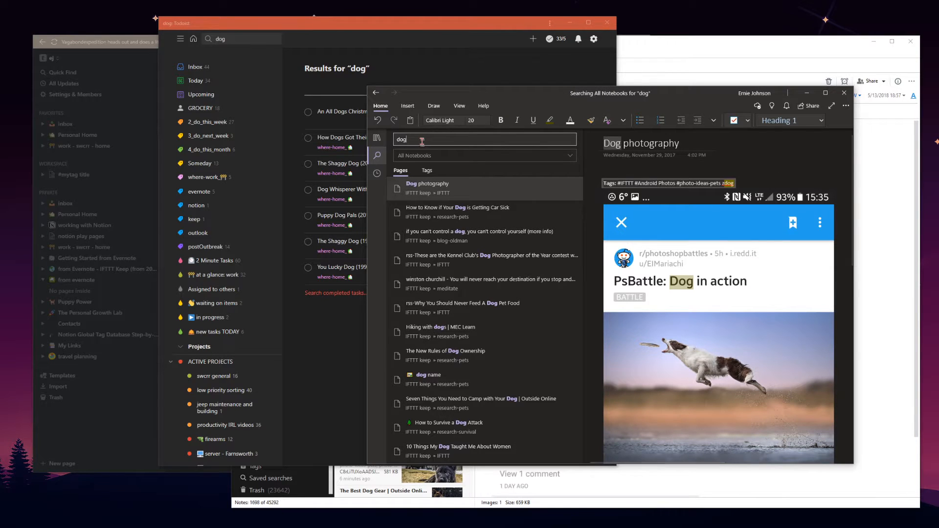
Scroll OneNote's dog page results past entries like Dog photography.
{"action": "scroll", "scroll_direction": "down", "scroll_amount": 3}
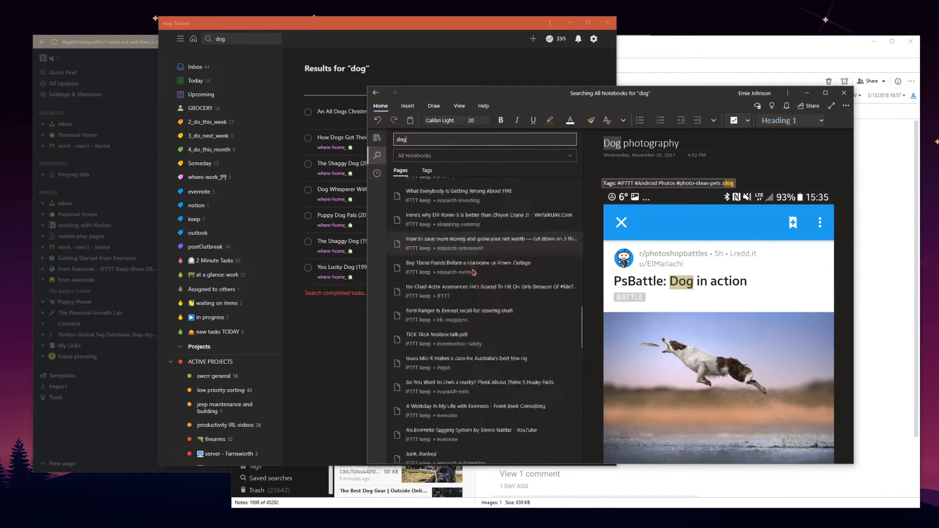
{"action": "scroll", "scroll_direction": "down", "scroll_amount": 3}
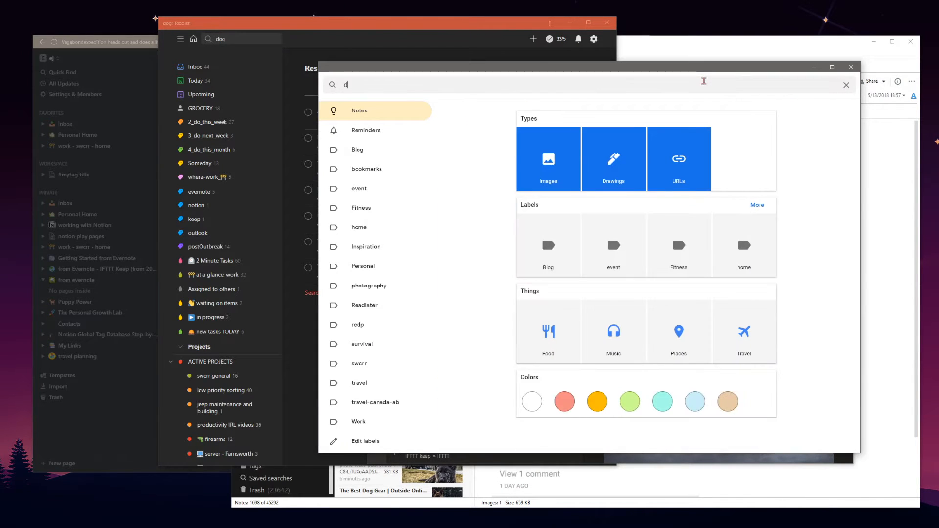
Search Google Keep for 'dog', turning up the Context Keywords and archived zdog notes.
{"action": "type", "text": "og"}
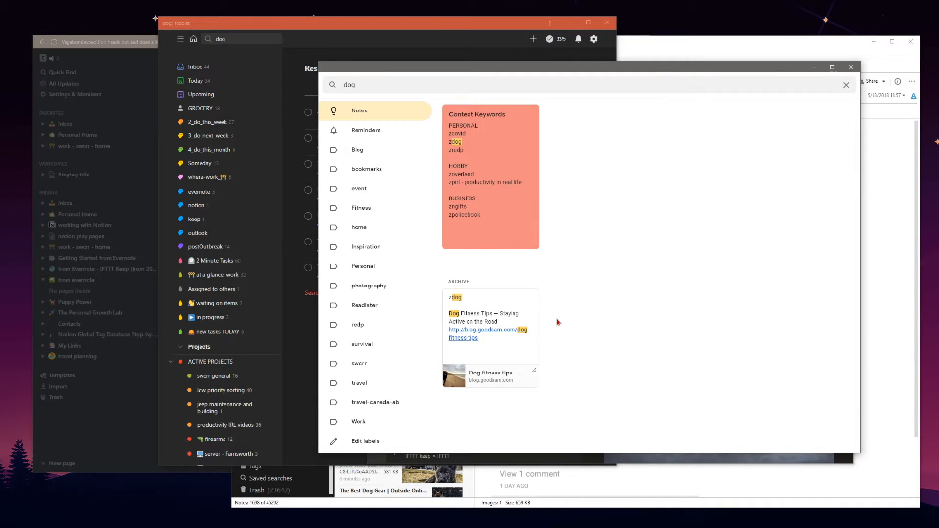
{"action": "mouse_move", "coordinate": [586, 242]}
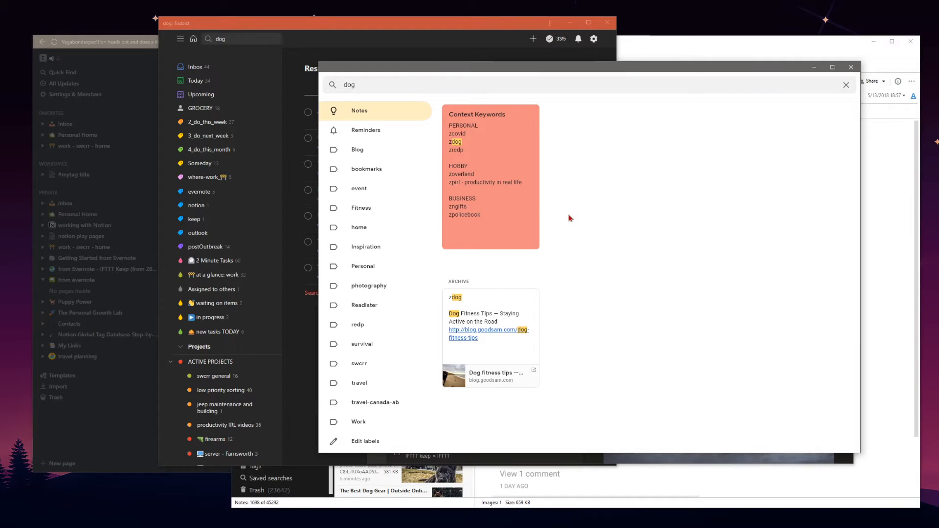
{"action": "mouse_move", "coordinate": [574, 292]}
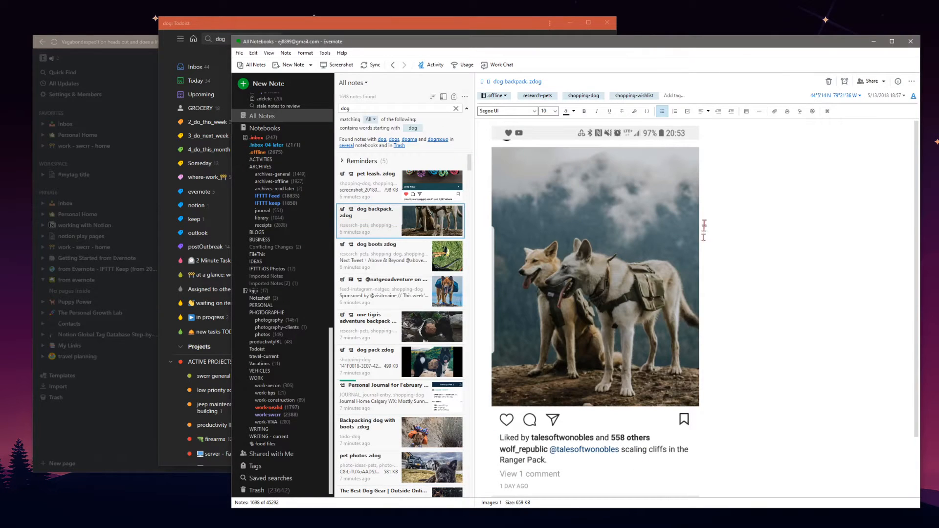
{"action": "mouse_move", "coordinate": [586, 90]}
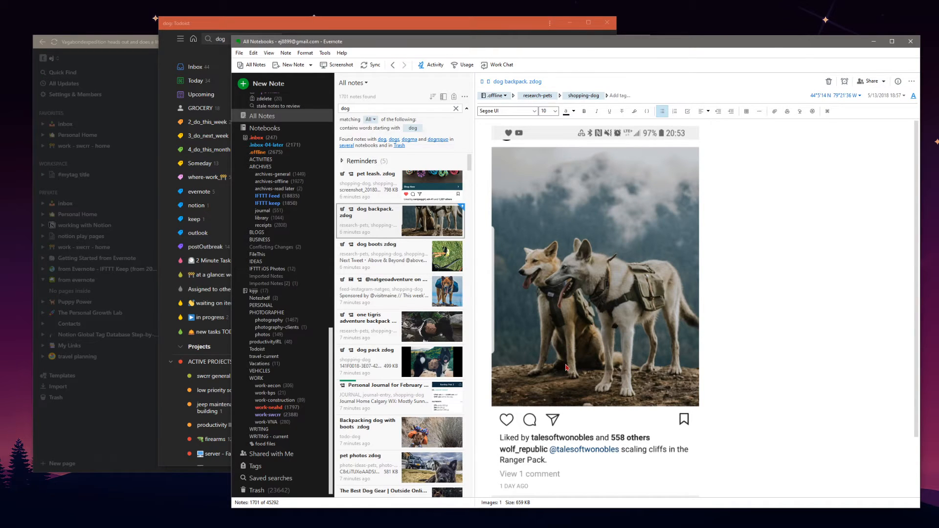
Open the natgeoadventure Instagram zdog note, then the dog pack zdog note.
{"action": "left_click", "coordinate": [393, 290]}
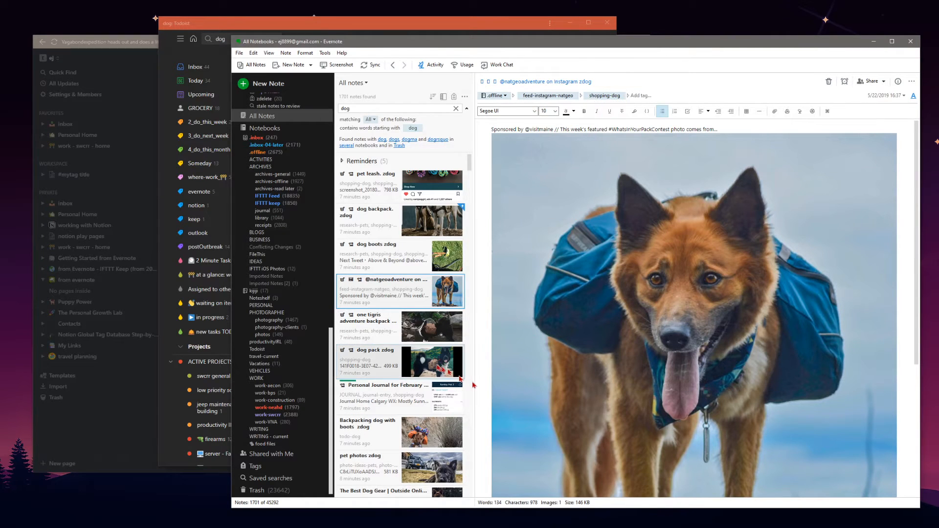
{"action": "left_click", "coordinate": [374, 349]}
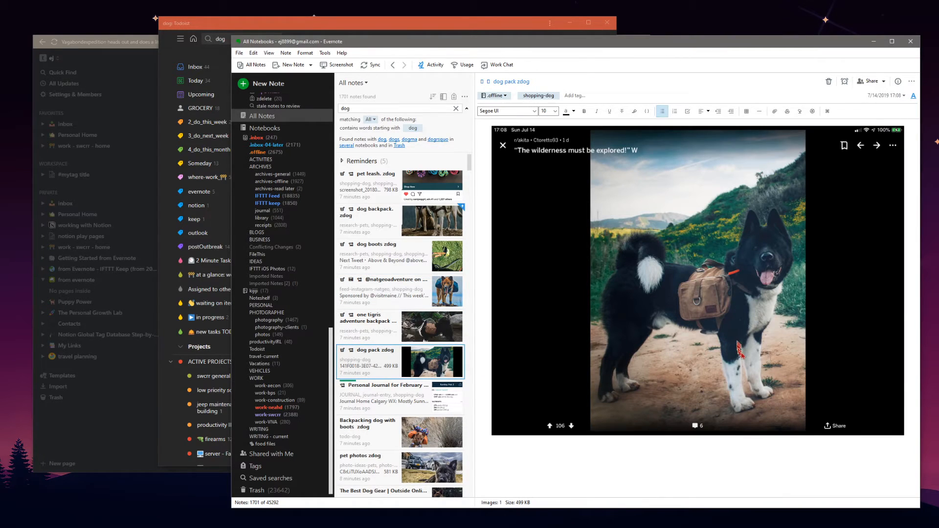
{"action": "mouse_move", "coordinate": [722, 291]}
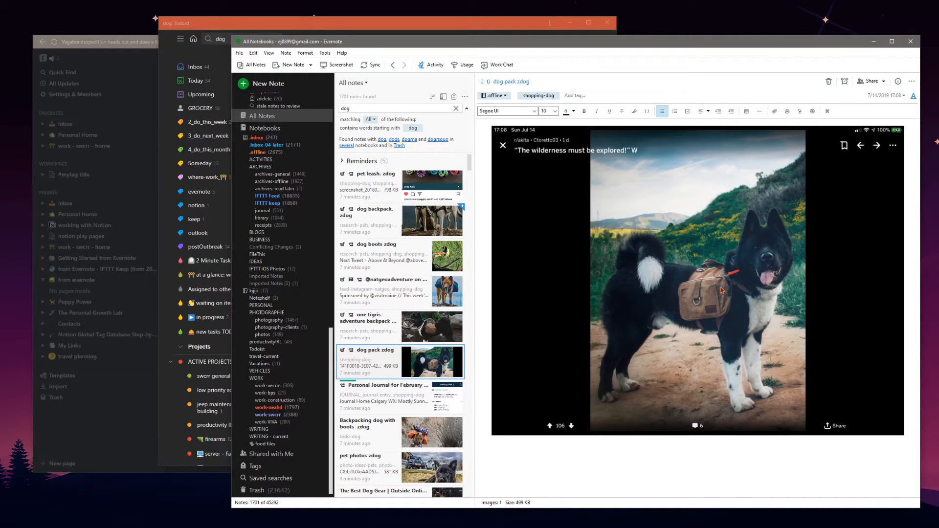
{"action": "mouse_move", "coordinate": [718, 290]}
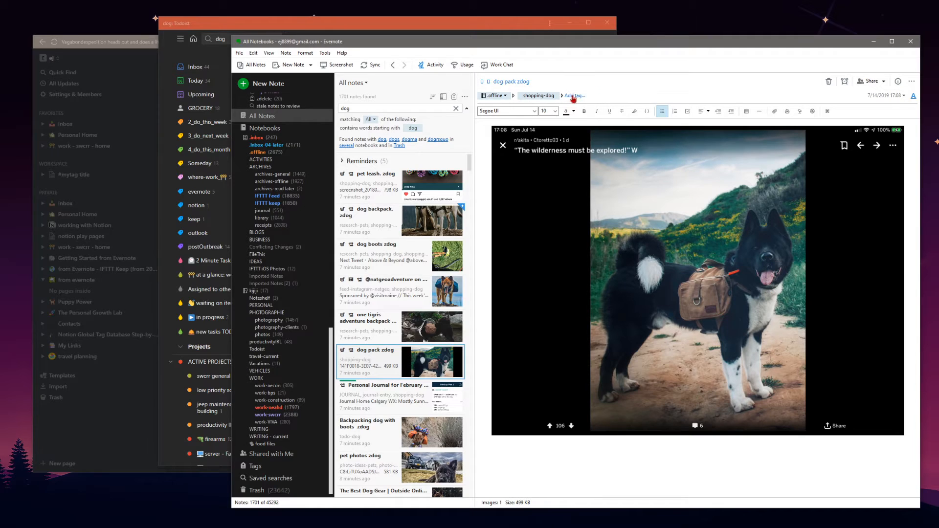
Add the todoist tag to the dog pack zdog note from the 'todo' suggestions.
{"action": "type", "text": "todoist"}
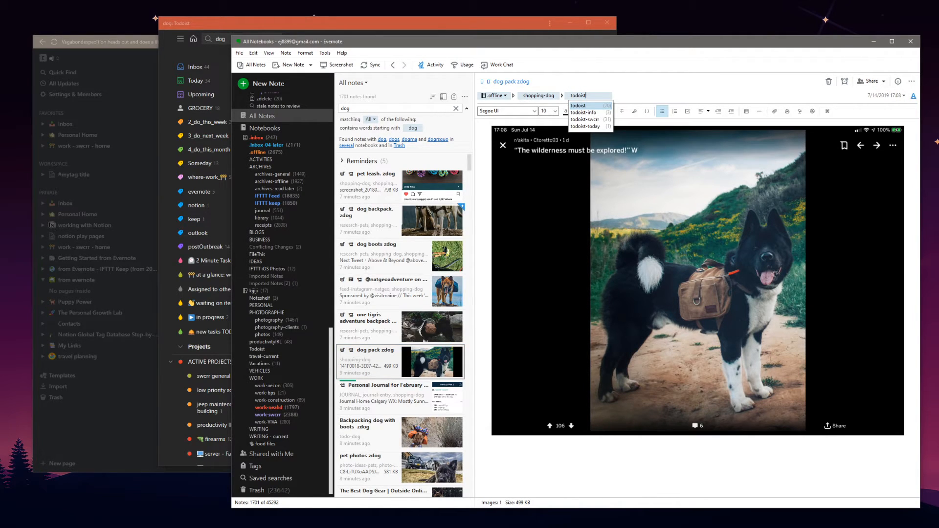
{"action": "left_click", "coordinate": [578, 105]}
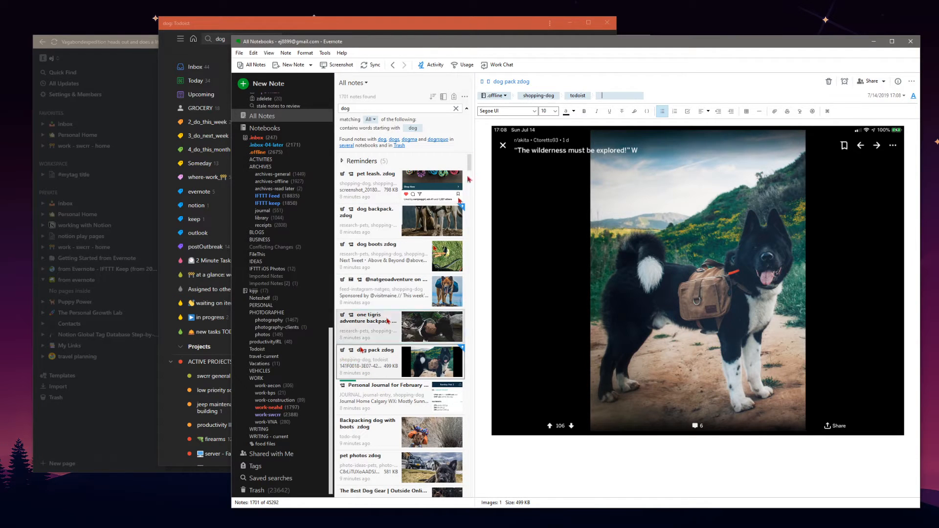
{"action": "left_click", "coordinate": [495, 81]}
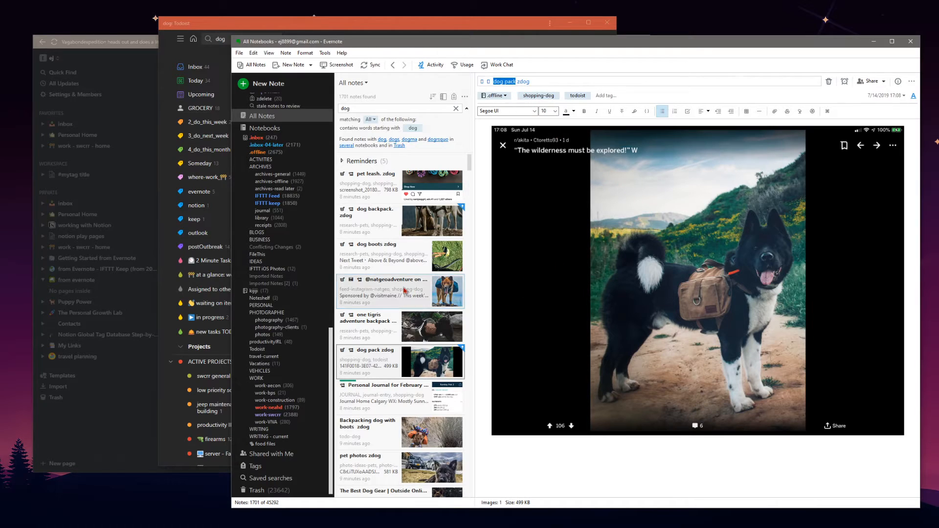
Open the natgeoadventure and dog pack zdog notes, highlighting 'zdog' in their titles.
{"action": "left_click", "coordinate": [400, 290]}
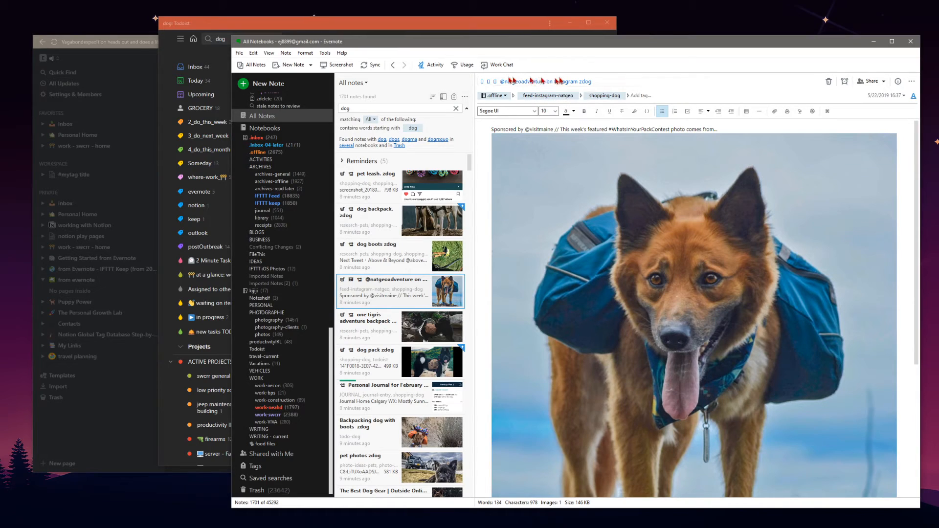
{"action": "double_click", "coordinate": [584, 81]}
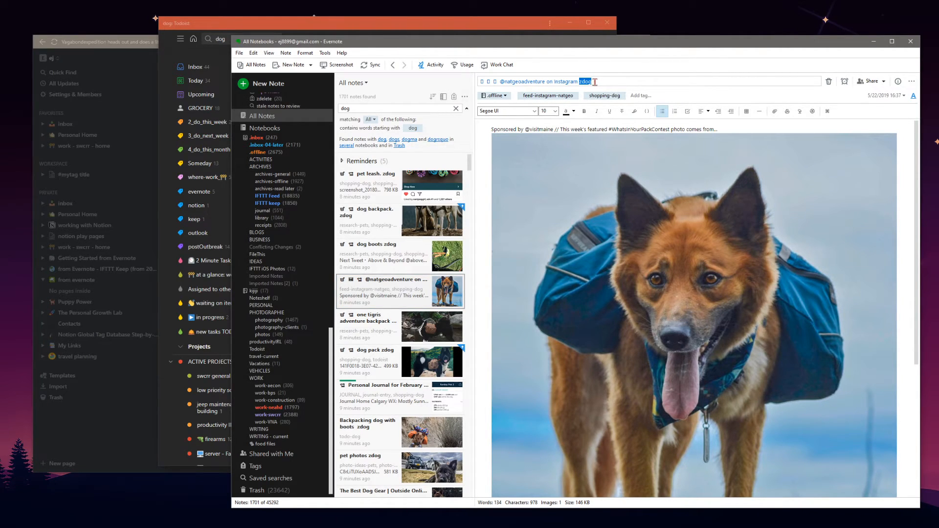
{"action": "left_click", "coordinate": [580, 81]}
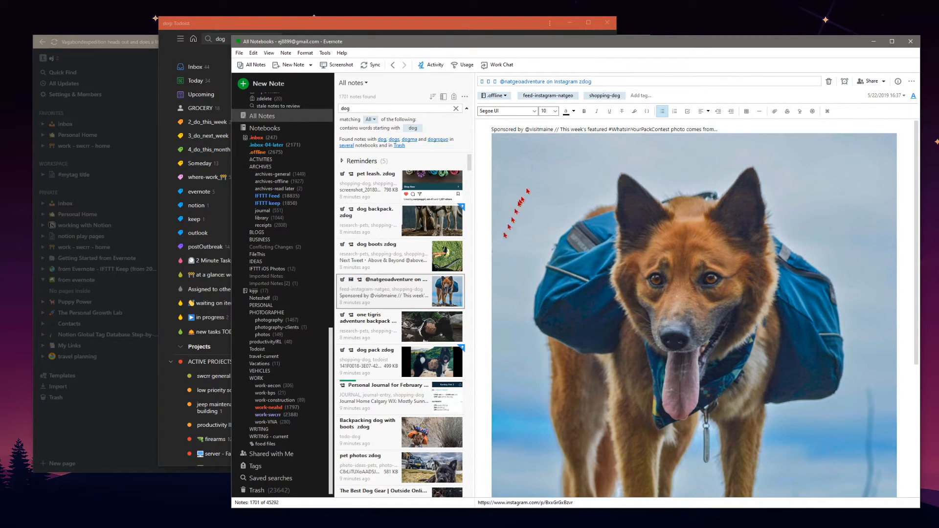
{"action": "left_click", "coordinate": [381, 362]}
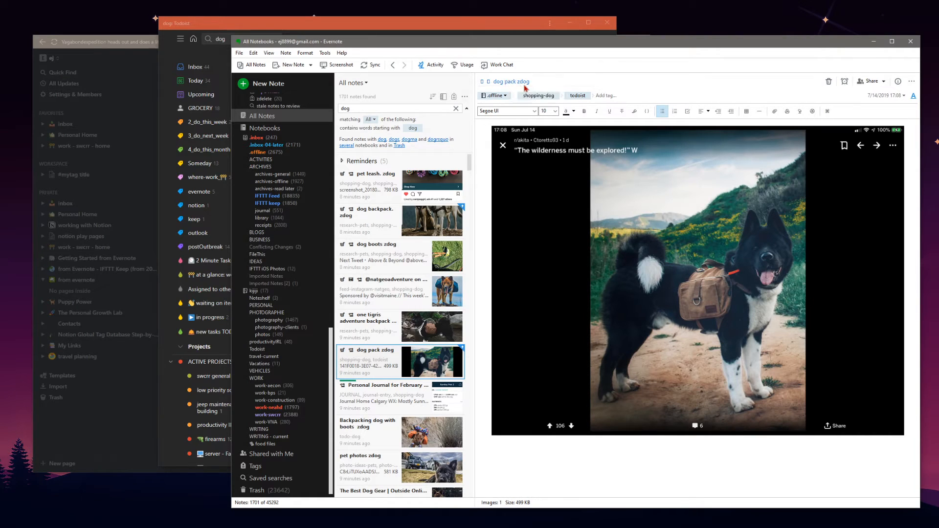
{"action": "double_click", "coordinate": [524, 82]}
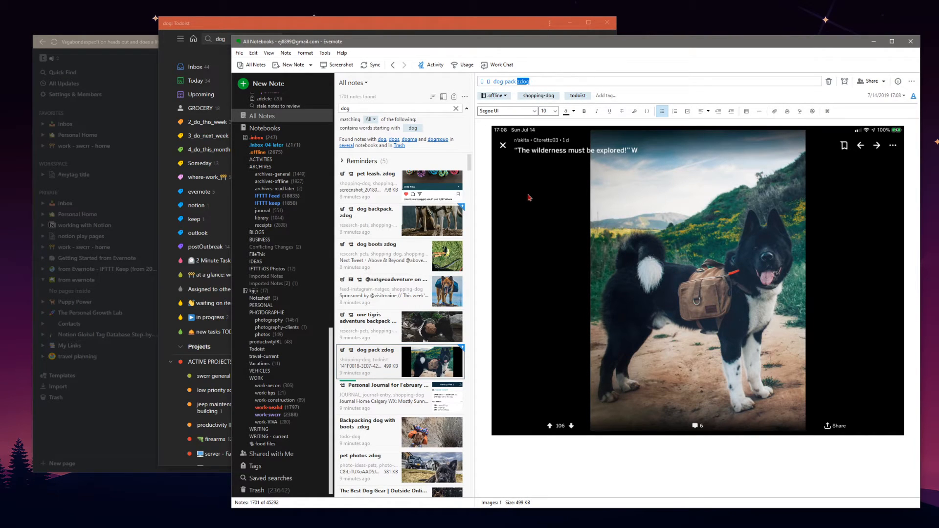
Open the dog backpack, dog boots and one tigris backpack notes, then select the dog search term.
{"action": "left_click", "coordinate": [388, 220]}
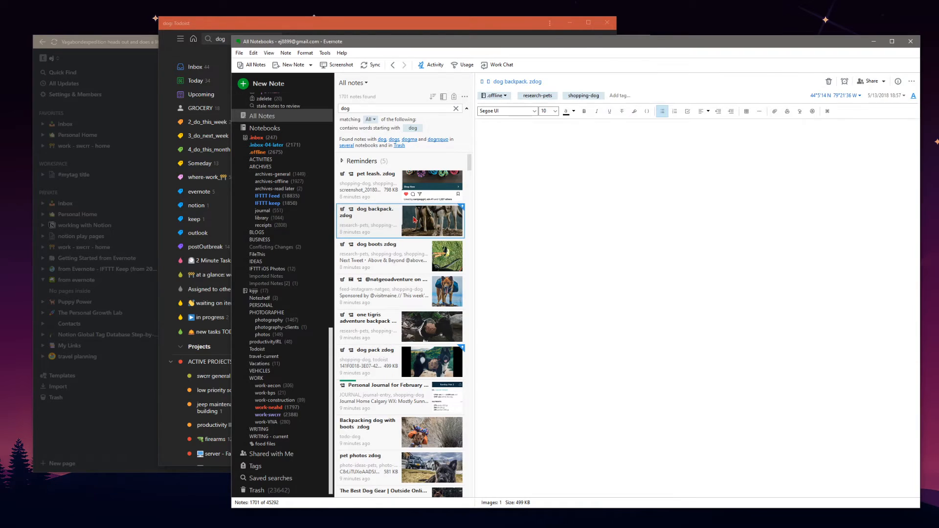
{"action": "left_click", "coordinate": [374, 215]}
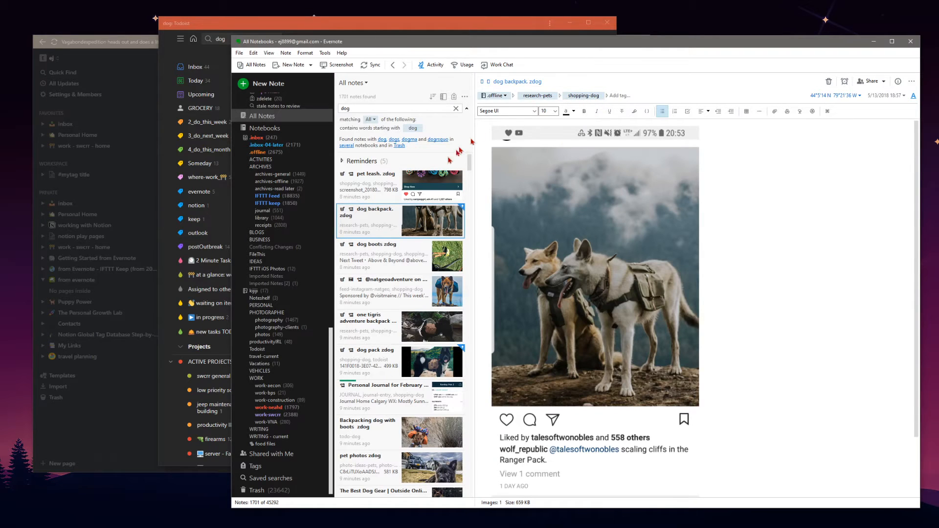
{"action": "left_click", "coordinate": [376, 255]}
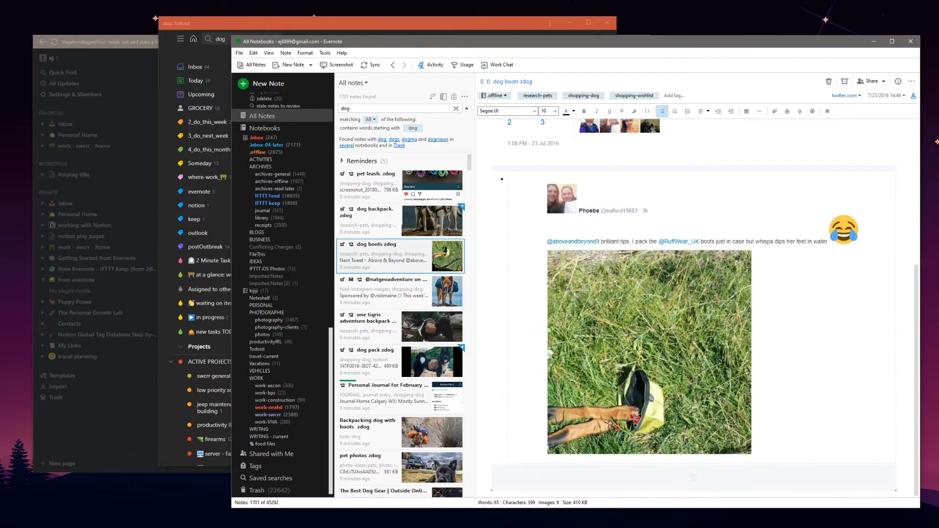
{"action": "mouse_move", "coordinate": [587, 62]}
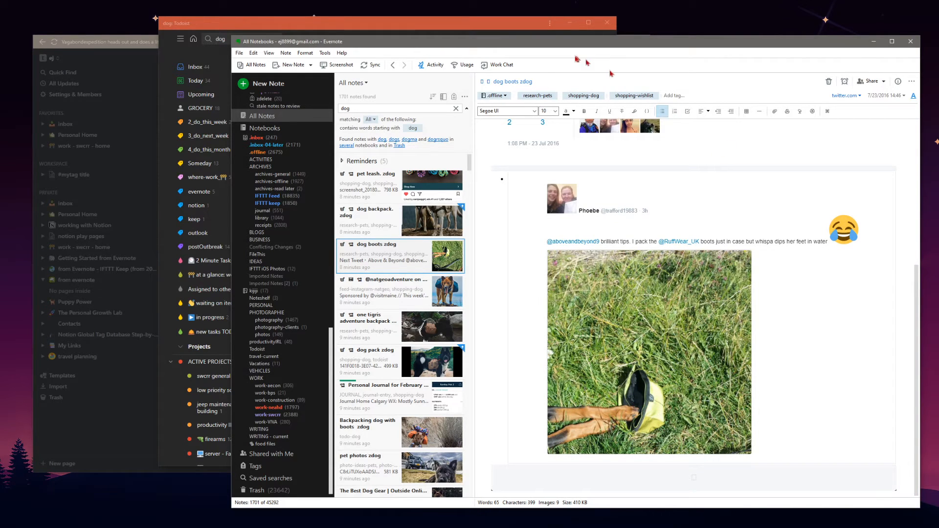
{"action": "double_click", "coordinate": [526, 81]}
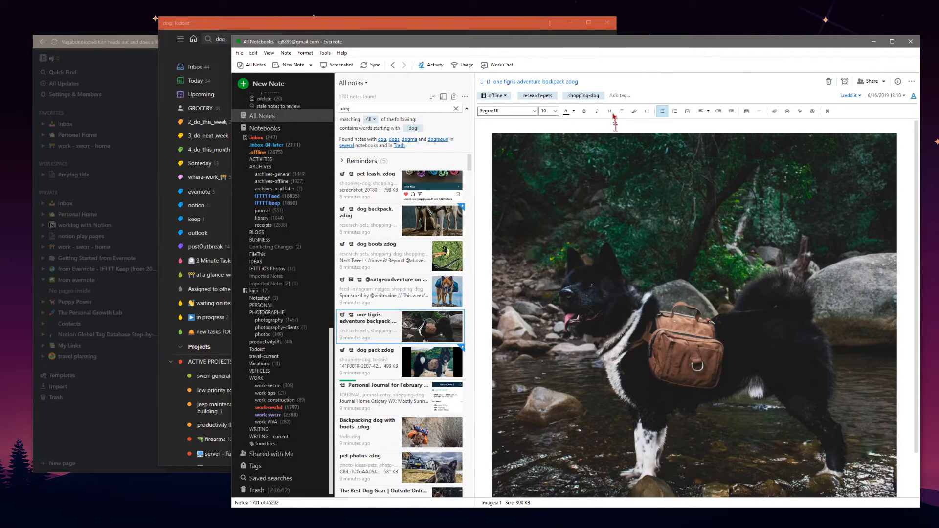
{"action": "double_click", "coordinate": [572, 81]}
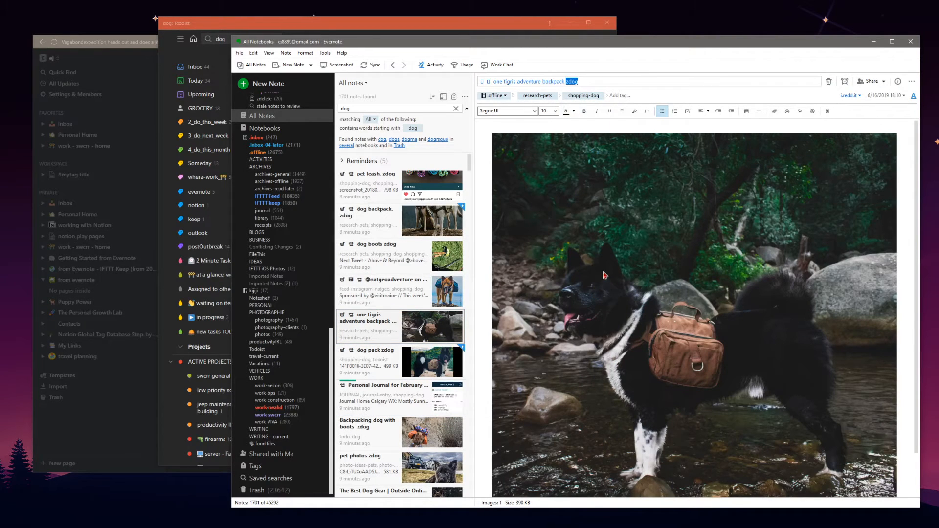
{"action": "mouse_move", "coordinate": [595, 274]}
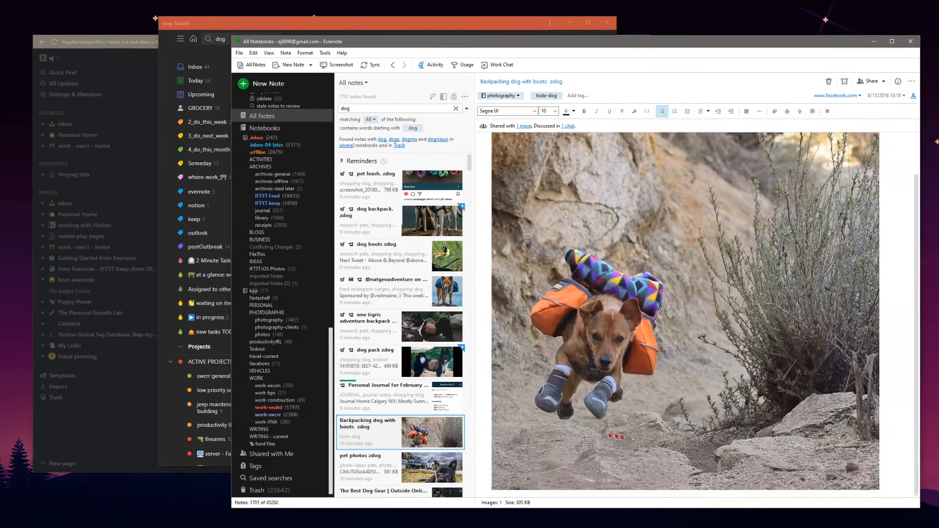
{"action": "left_click", "coordinate": [558, 81]}
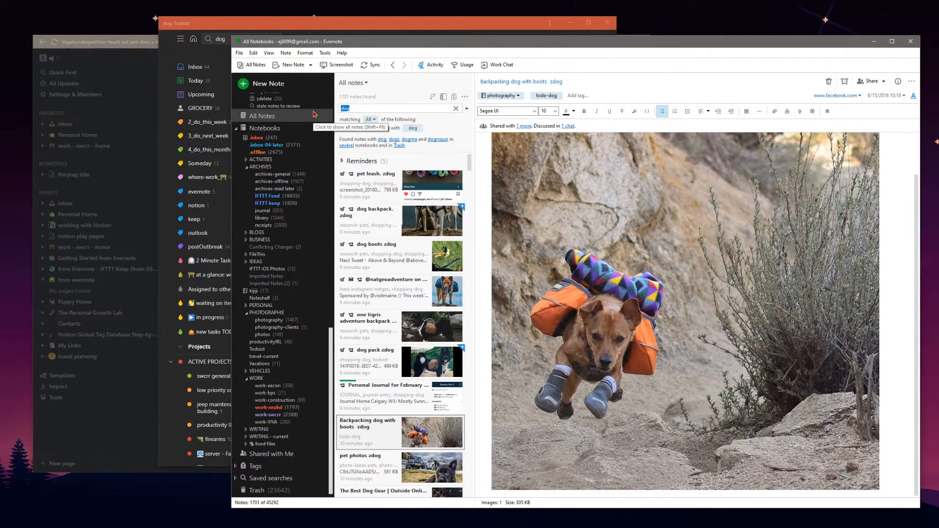
Search Evernote for 'zdog' (10 notes), read The Best Dog Gear note, then bring Todoist forward.
{"action": "type", "text": "zdog"}
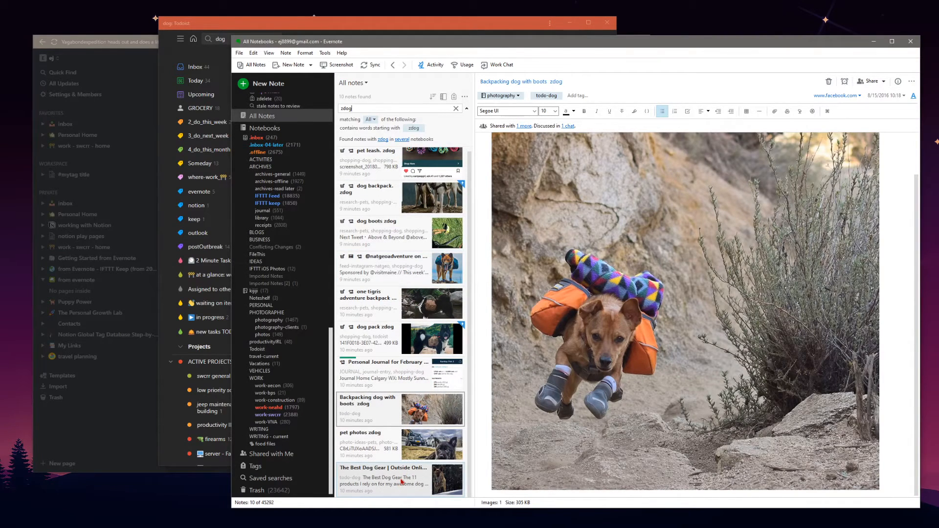
{"action": "left_click", "coordinate": [398, 478]}
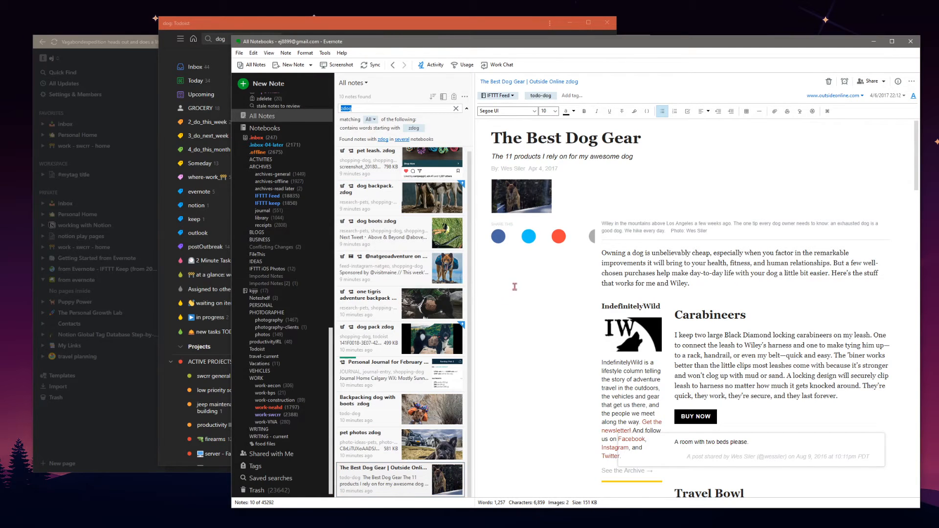
{"action": "scroll", "scroll_direction": "down", "scroll_amount": 3}
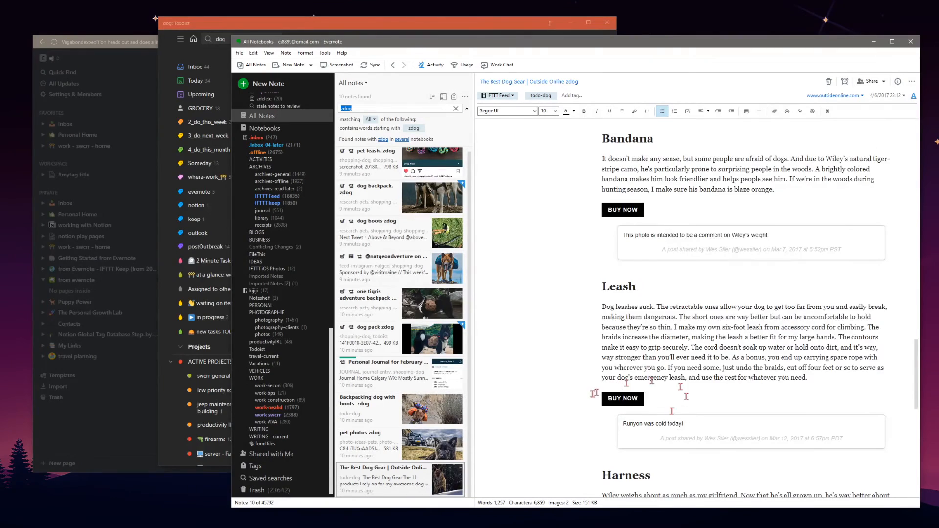
{"action": "left_click", "coordinate": [385, 444]}
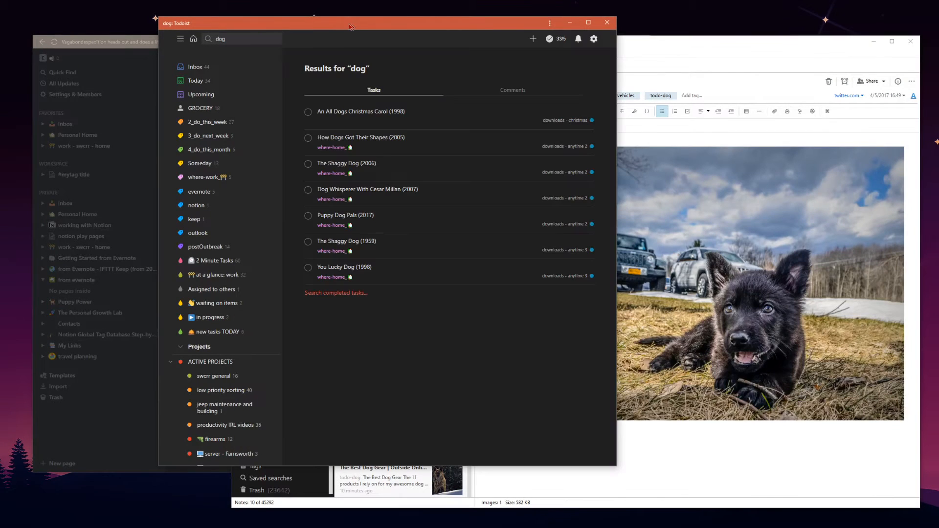
Bring the Notion window forward with its 21 dog search results.
{"action": "left_click", "coordinate": [239, 38]}
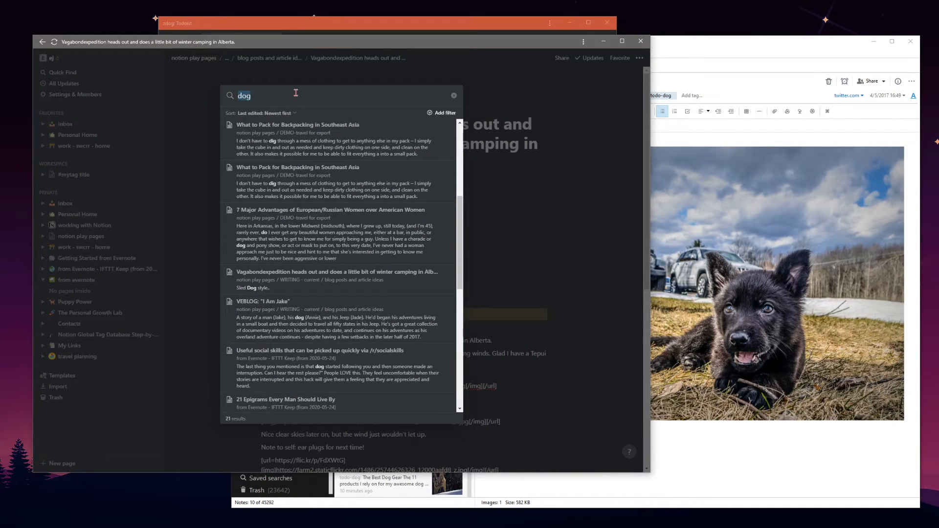
Search Notion for zdog and open the matching winter camping in Alberta page.
{"action": "type", "text": "zdog"}
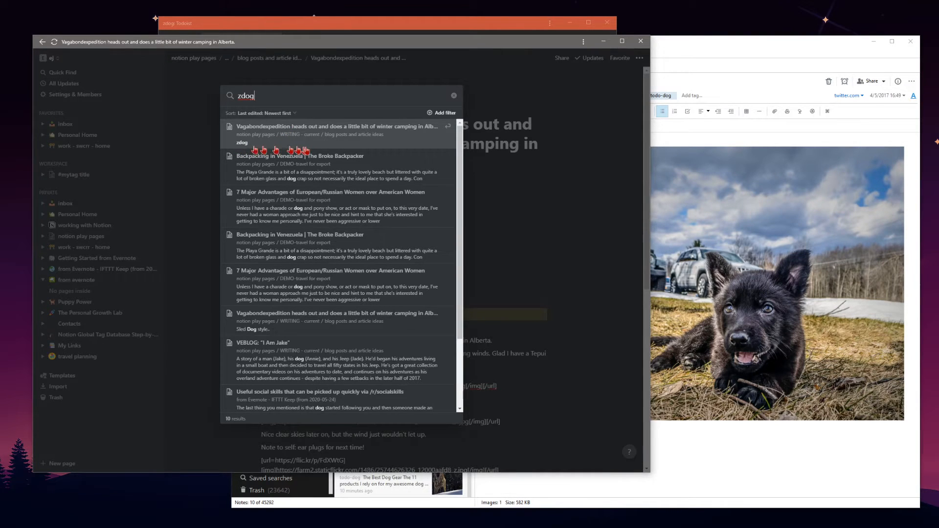
{"action": "left_click", "coordinate": [336, 127]}
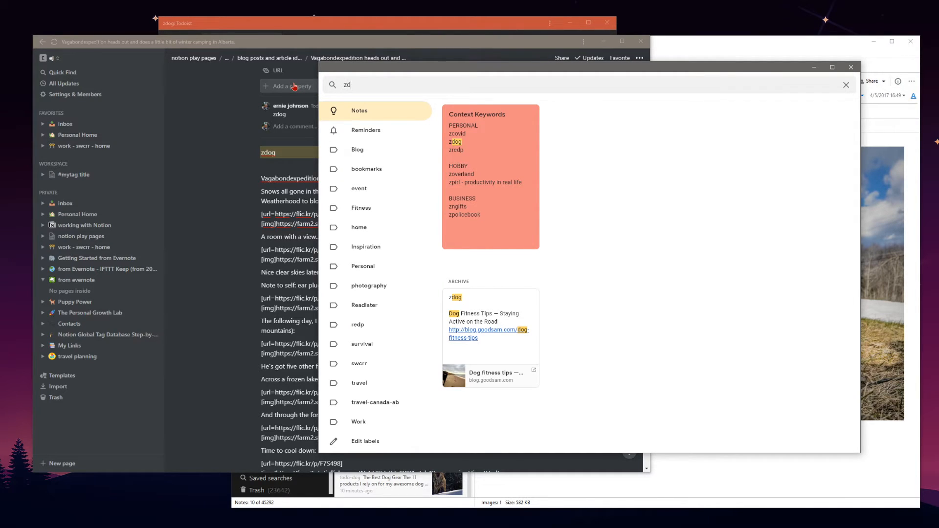
Finish the zdog search in Keep and view the archived Dog Fitness Tips note.
{"action": "type", "text": "og"}
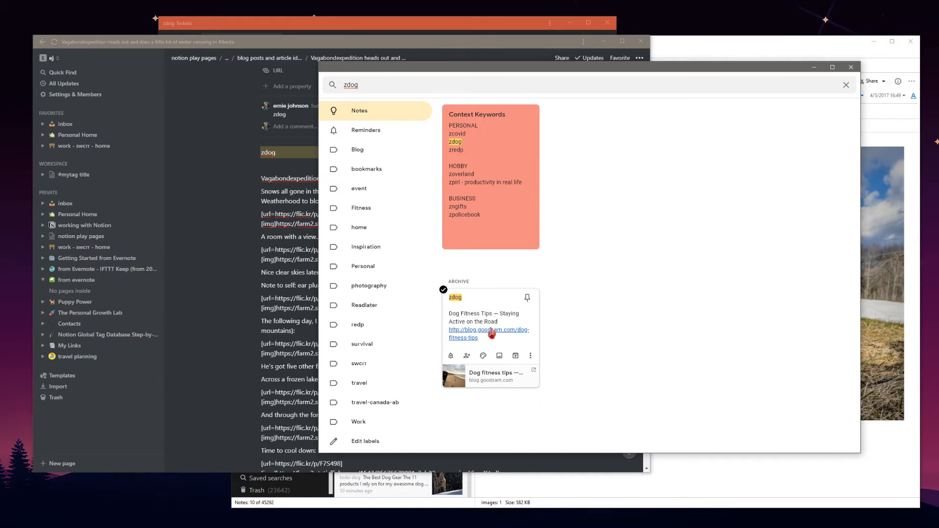
{"action": "mouse_move", "coordinate": [472, 273]}
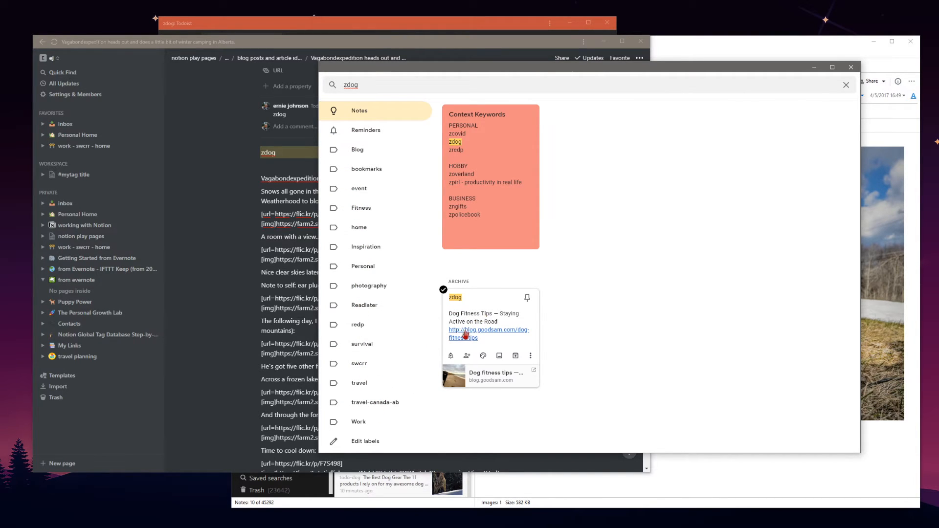
{"action": "mouse_move", "coordinate": [501, 342]}
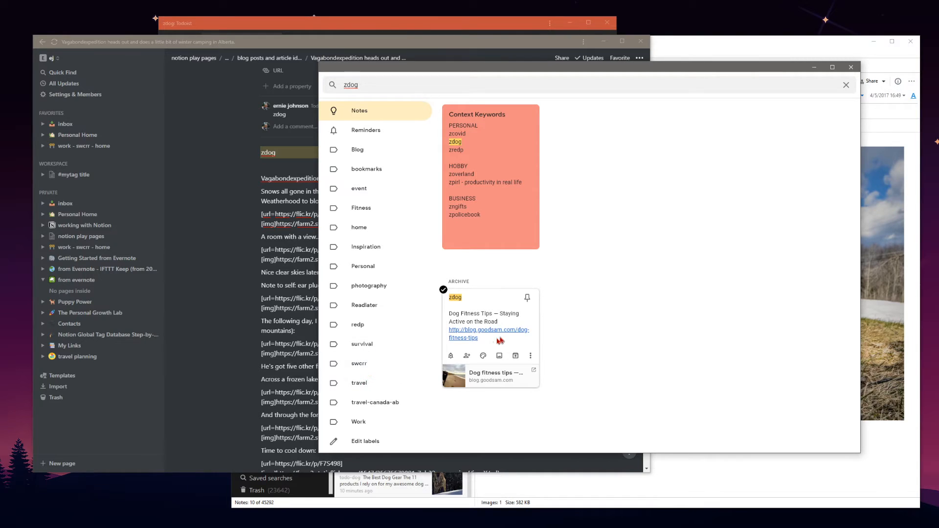
{"action": "left_click", "coordinate": [454, 297]}
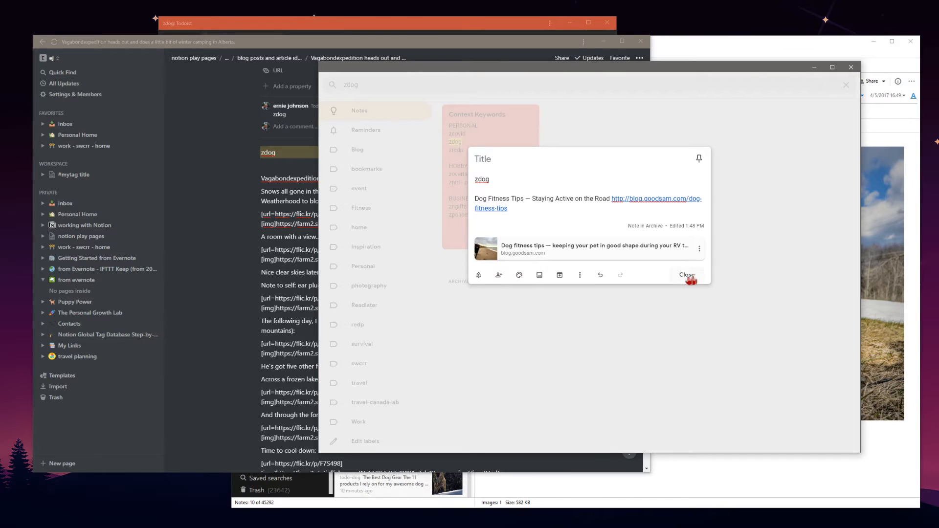
{"action": "left_click", "coordinate": [687, 275]}
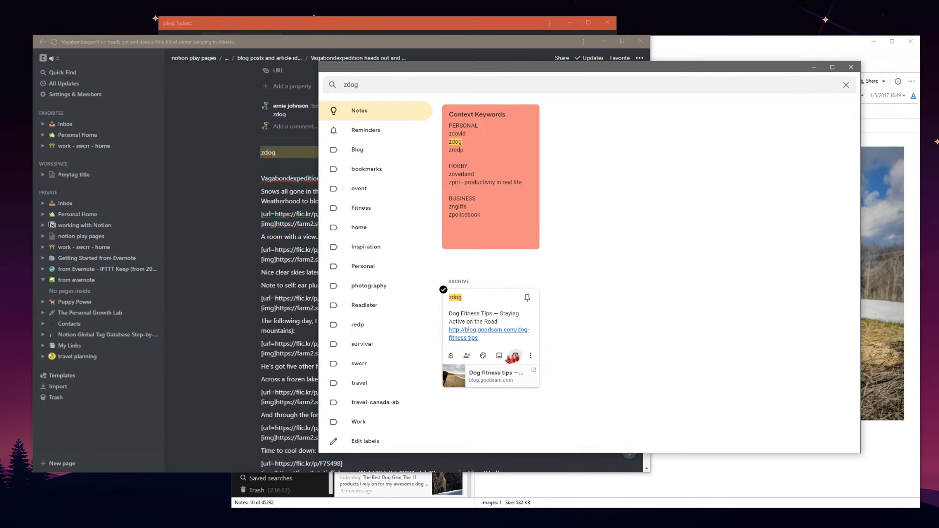
{"action": "mouse_move", "coordinate": [515, 355]}
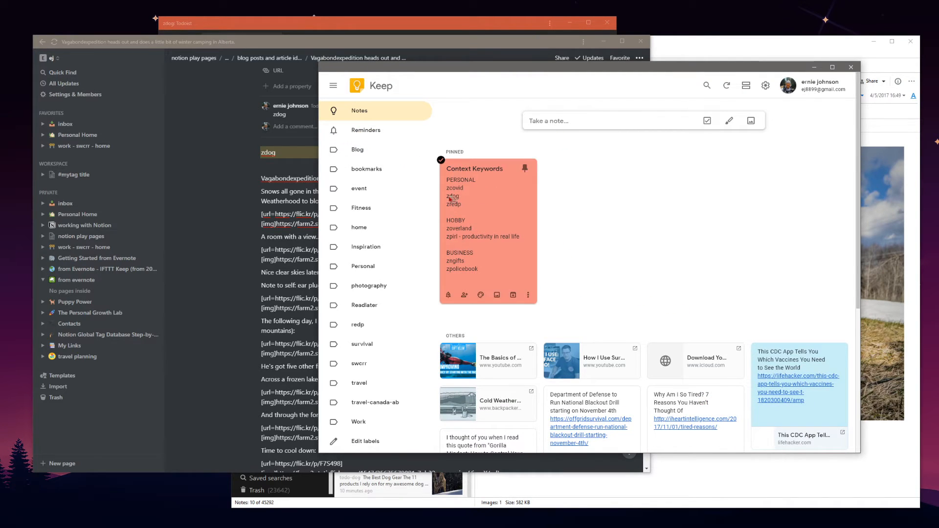
Run a fresh Google Keep search for zdog from the search icon.
{"action": "left_click", "coordinate": [707, 85]}
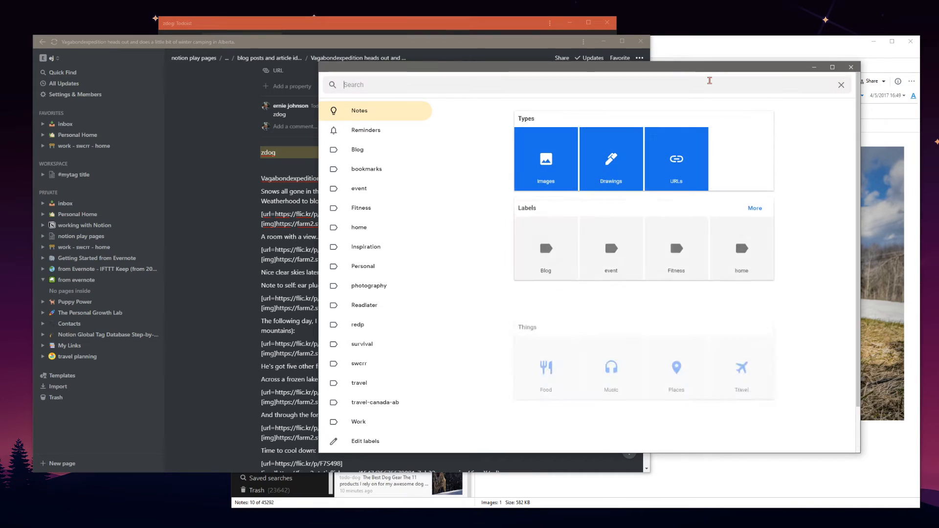
{"action": "type", "text": "zdog"}
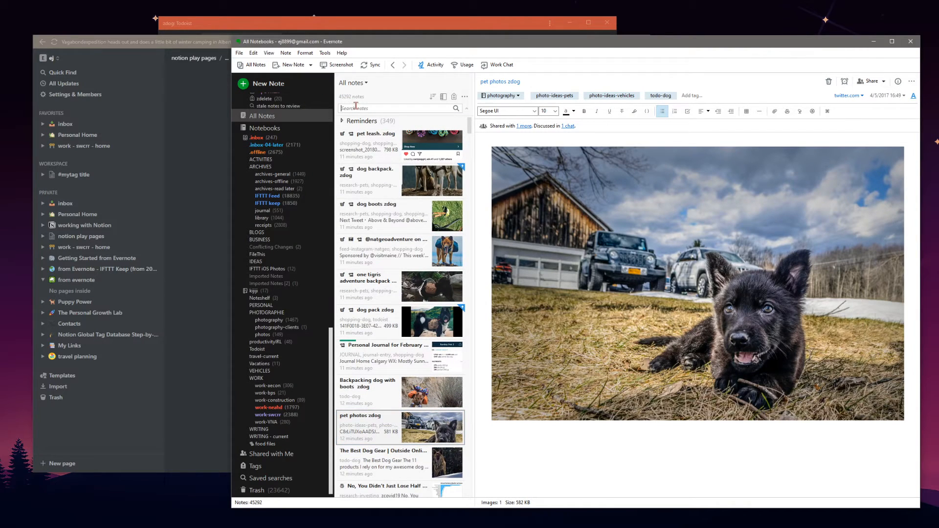
Search all Evernote notes for zdog.
{"action": "type", "text": "zdog"}
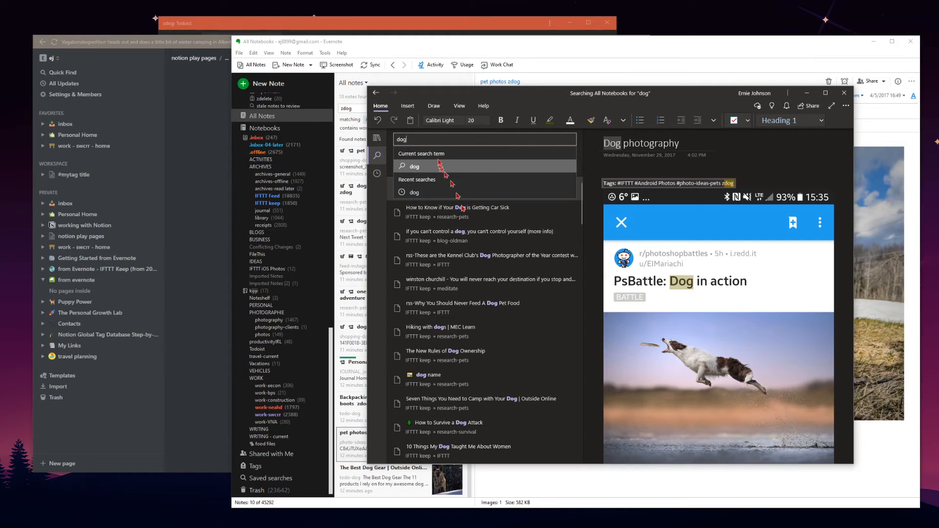
Replace OneNote's dog search with zdog across all notebooks.
{"action": "type", "text": "z"}
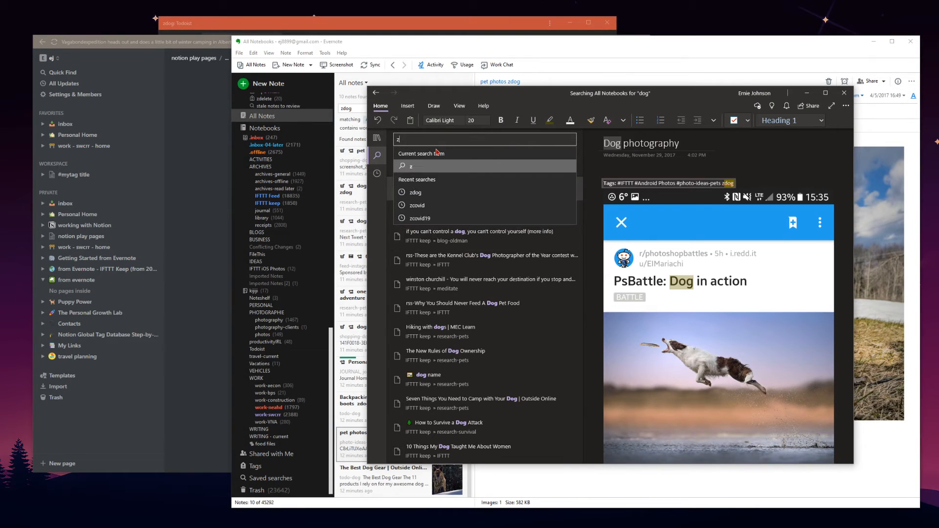
{"action": "type", "text": "dog"}
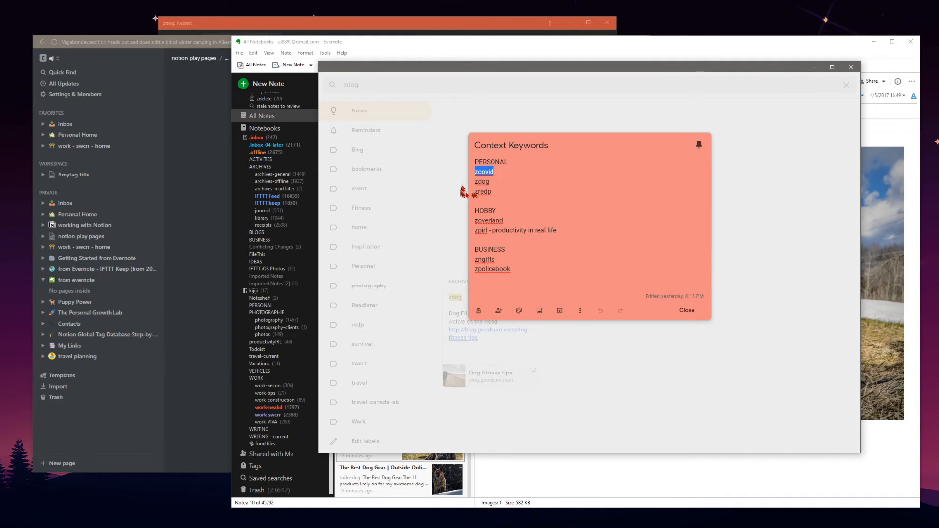
{"action": "mouse_move", "coordinate": [511, 175]}
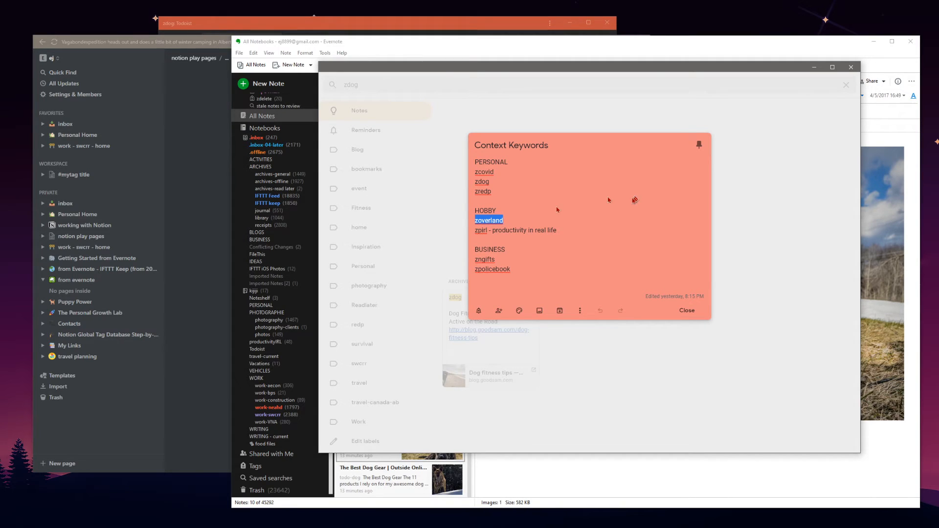
{"action": "mouse_move", "coordinate": [595, 272]}
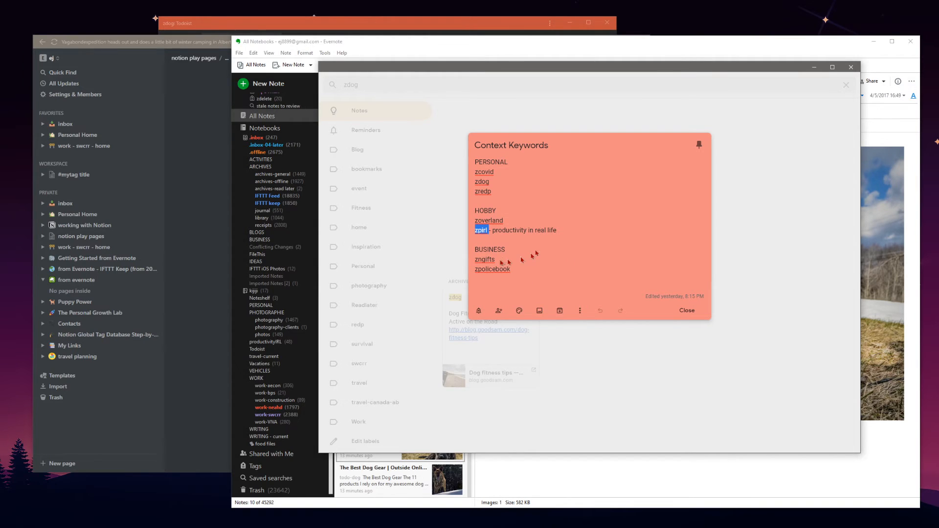
{"action": "mouse_move", "coordinate": [537, 295]}
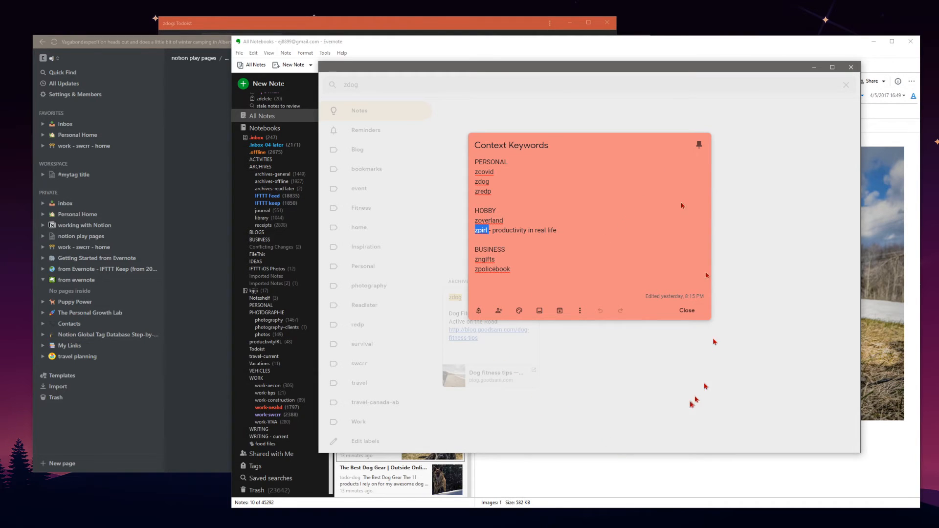
Launch a blank Notepad document from the taskbar.
{"action": "left_click", "coordinate": [686, 310]}
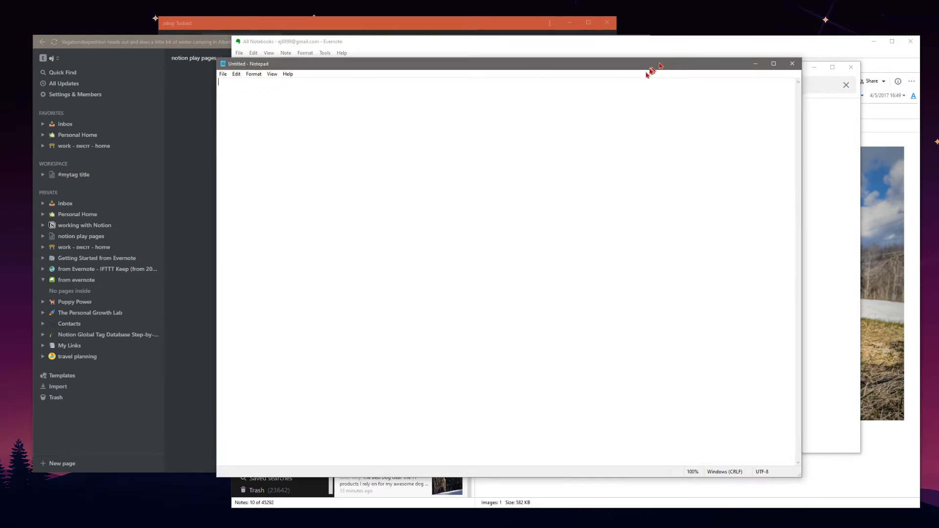
Write zdog then 'the quick brown fox jumps over the lazy dog' in Notepad.
{"action": "type", "text": "zdog"}
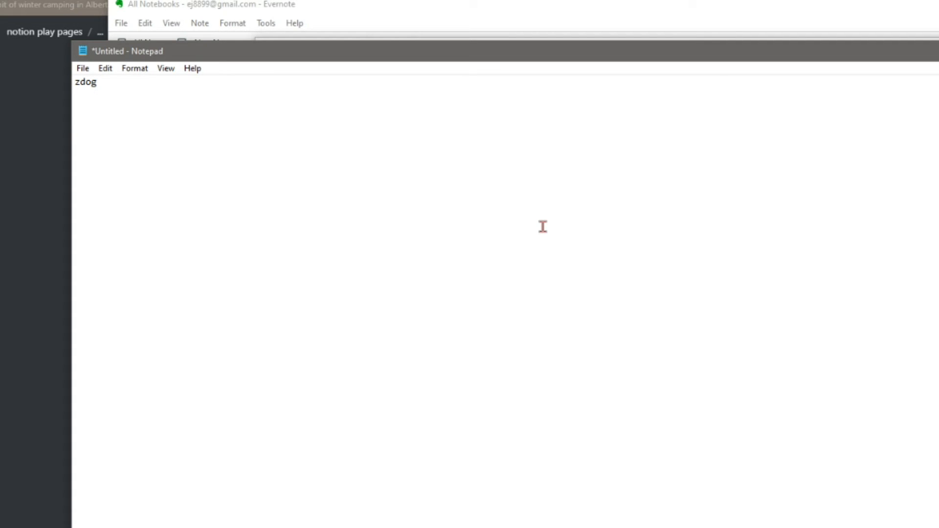
{"action": "key", "text": "Enter"}
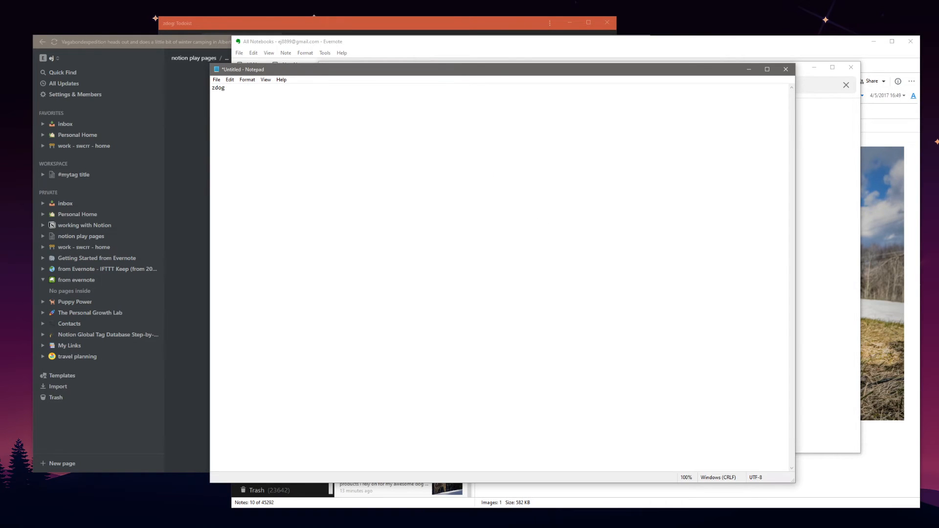
{"action": "type", "text": "the quick brown fox j"}
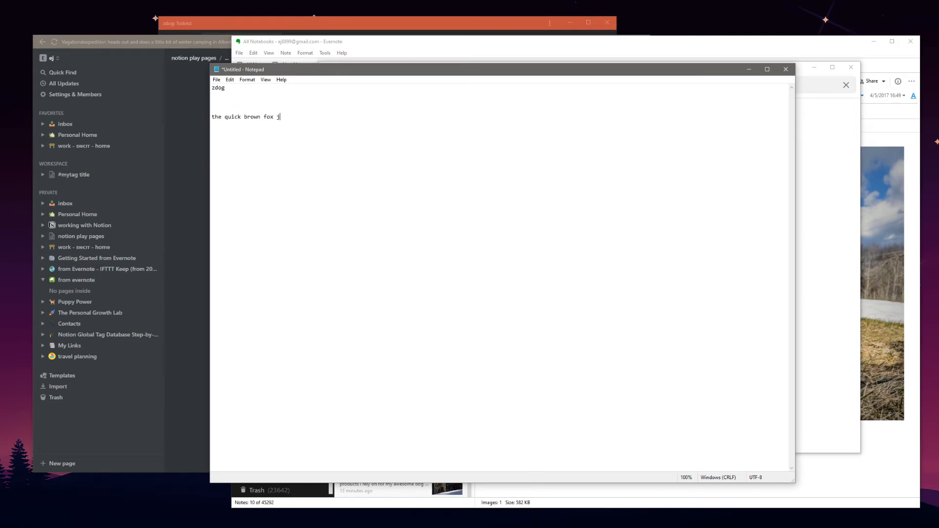
{"action": "type", "text": "umps over the la"}
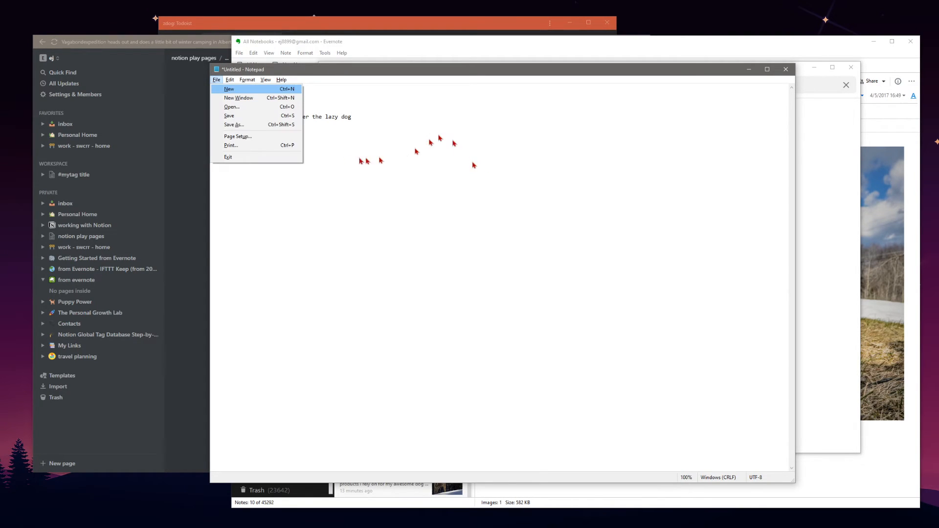
Save the note as 'a story of the fox.txt' and select the word zdog.
{"action": "left_click", "coordinate": [234, 125]}
{"action": "type", "text": "a story o.txt"}
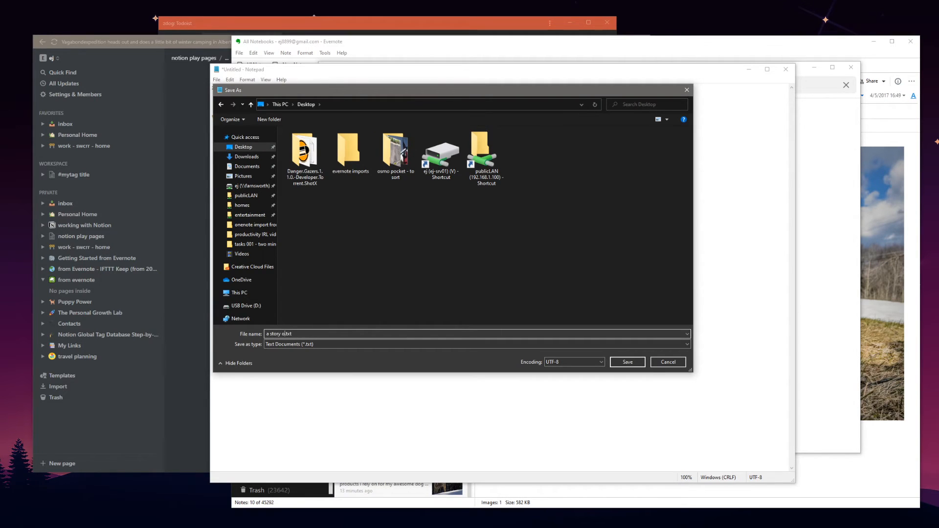
{"action": "left_click", "coordinate": [627, 362]}
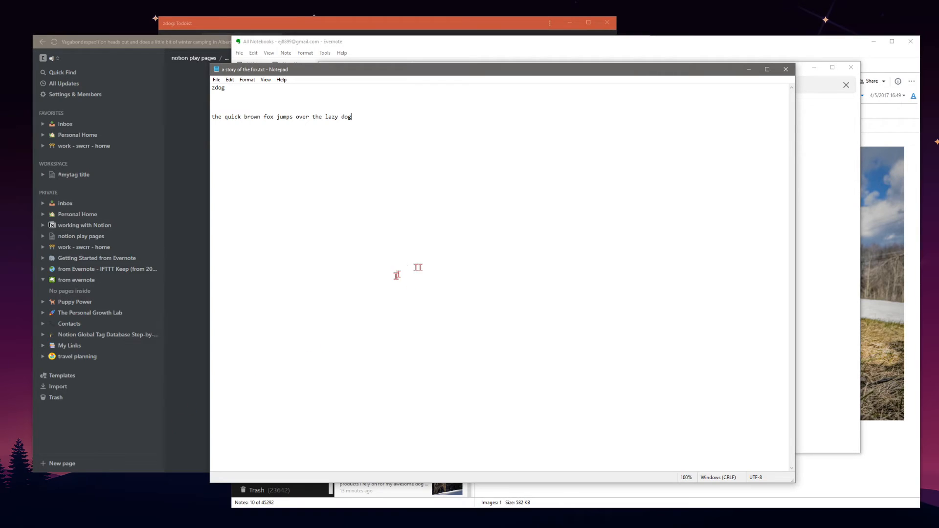
{"action": "mouse_move", "coordinate": [319, 119]}
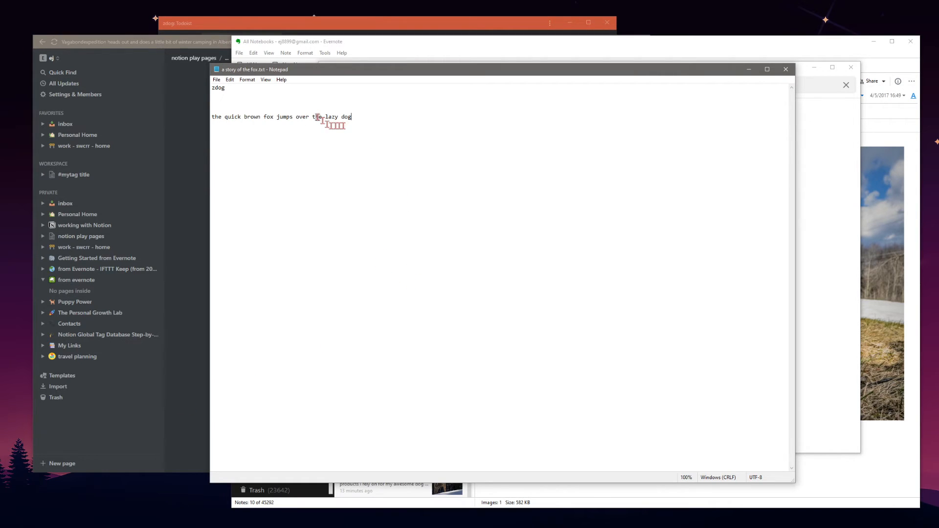
{"action": "double_click", "coordinate": [217, 88]}
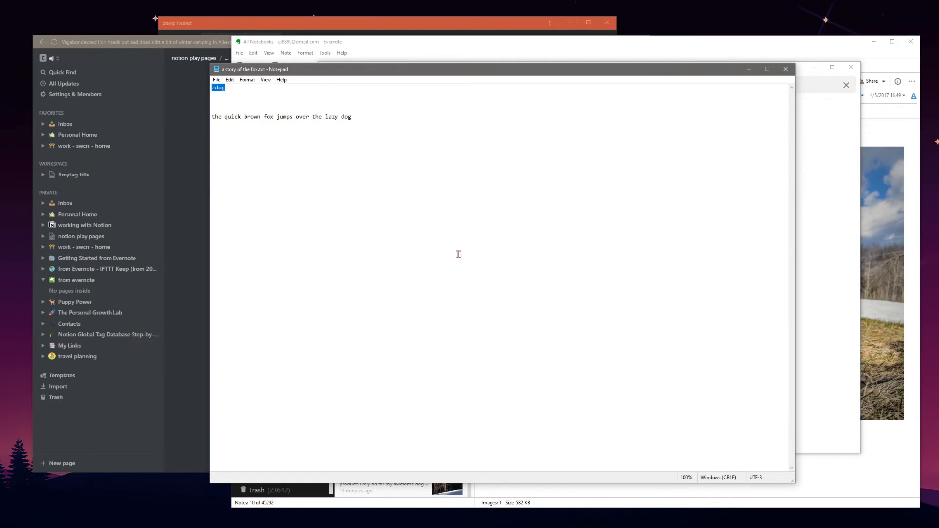
{"action": "mouse_move", "coordinate": [336, 154]}
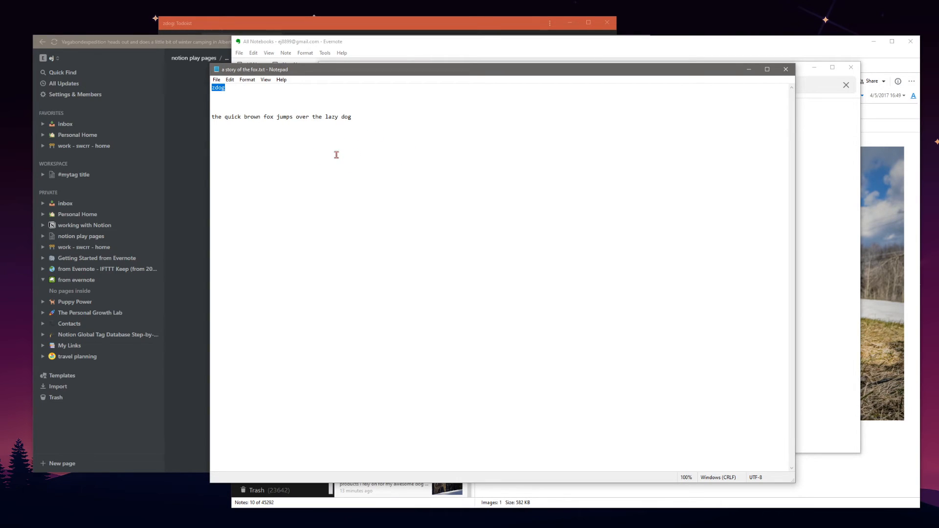
{"action": "mouse_move", "coordinate": [385, 205]}
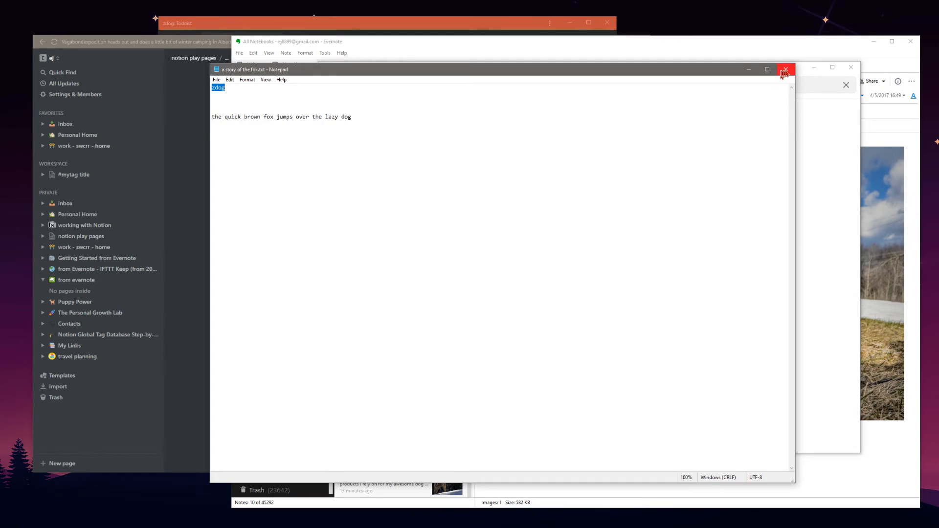
Close the saved Notepad note and review Google Keep's zdog results.
{"action": "left_click", "coordinate": [785, 70]}
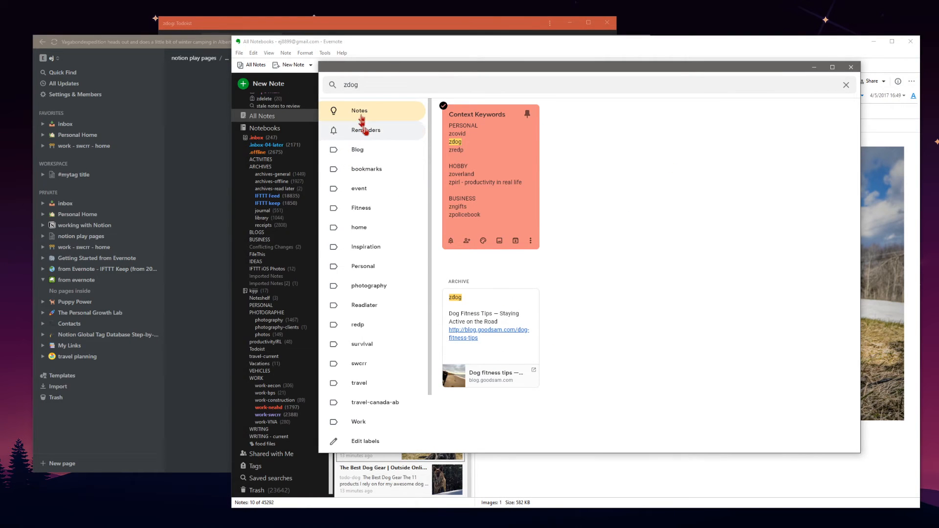
{"action": "left_click", "coordinate": [366, 130]}
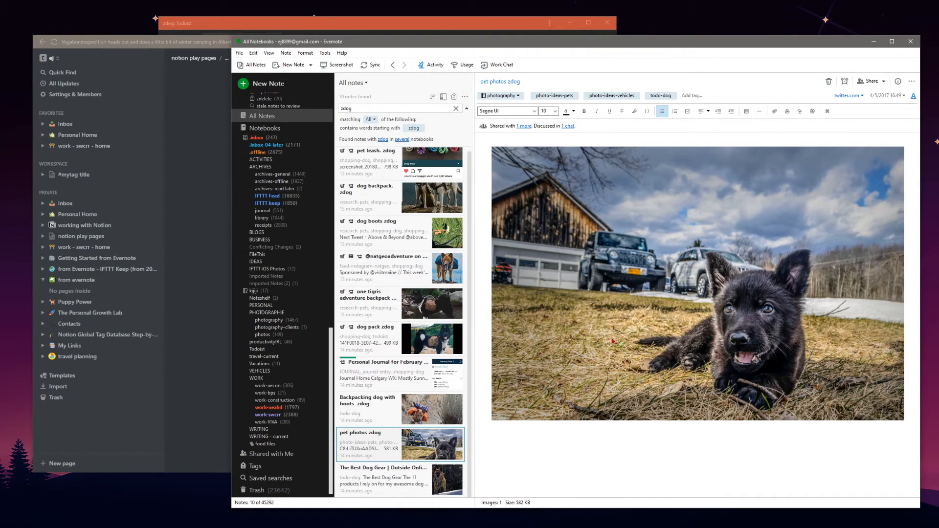
Open the February 2, 2020 Personal Journal and find zdog within the note.
{"action": "left_click", "coordinate": [383, 373]}
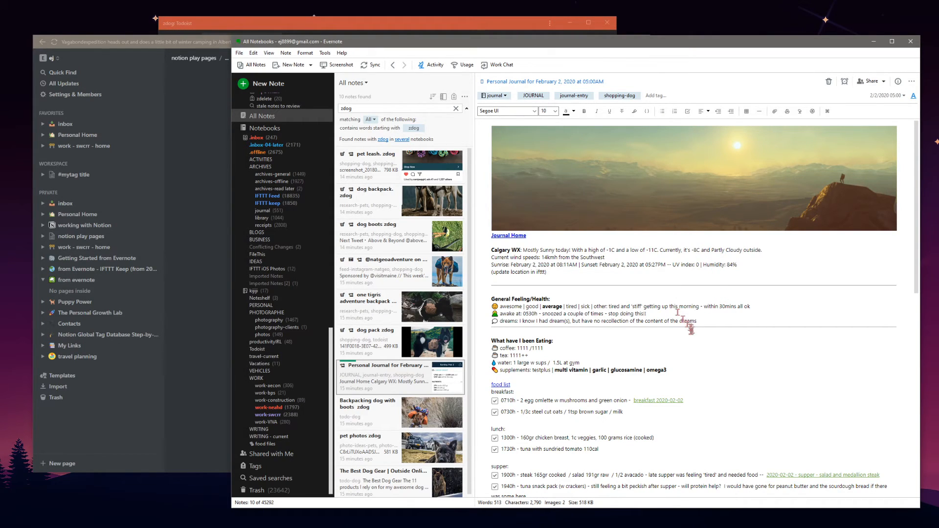
{"action": "mouse_move", "coordinate": [654, 96]}
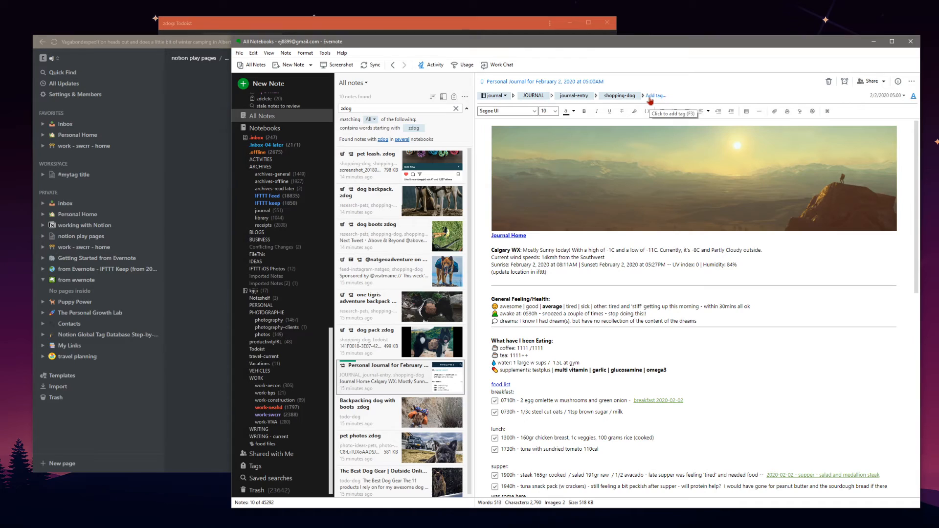
{"action": "scroll", "scroll_direction": "down", "scroll_amount": 3}
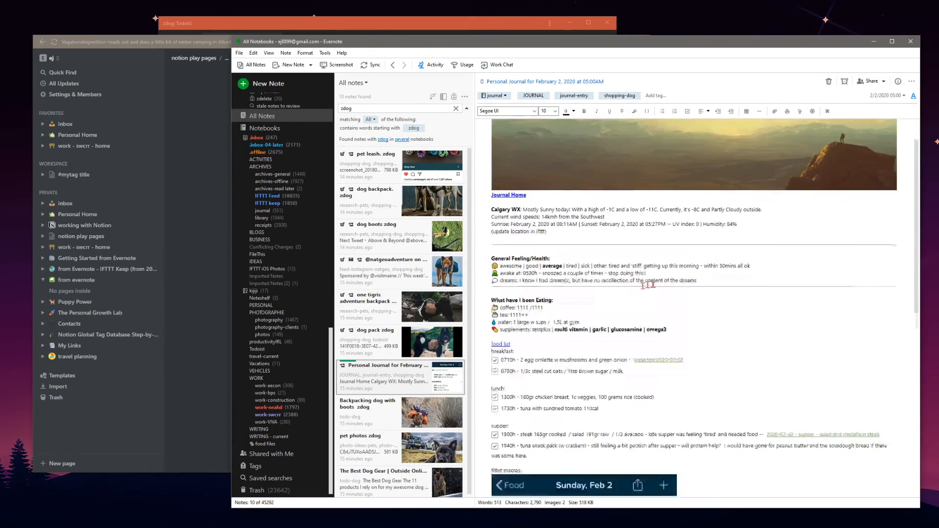
{"action": "scroll", "scroll_direction": "down", "scroll_amount": 3}
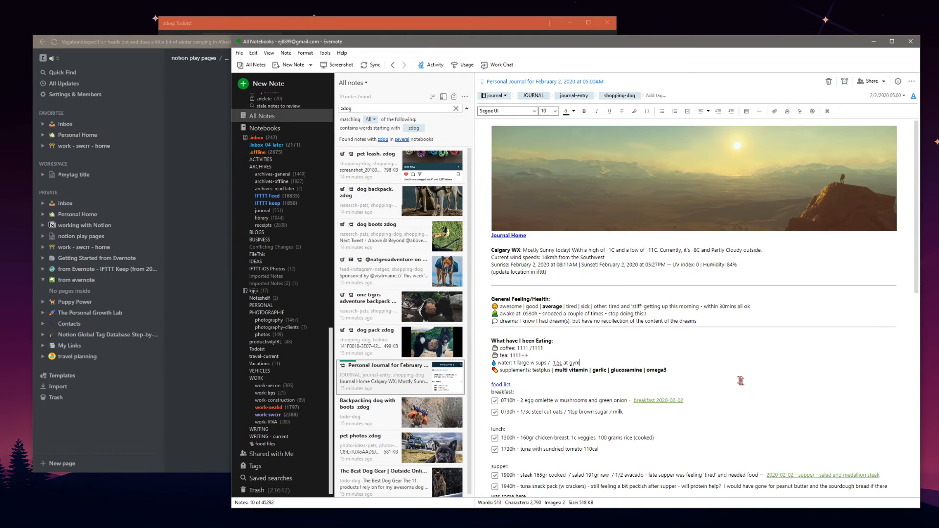
{"action": "key", "text": "Ctrl+f"}
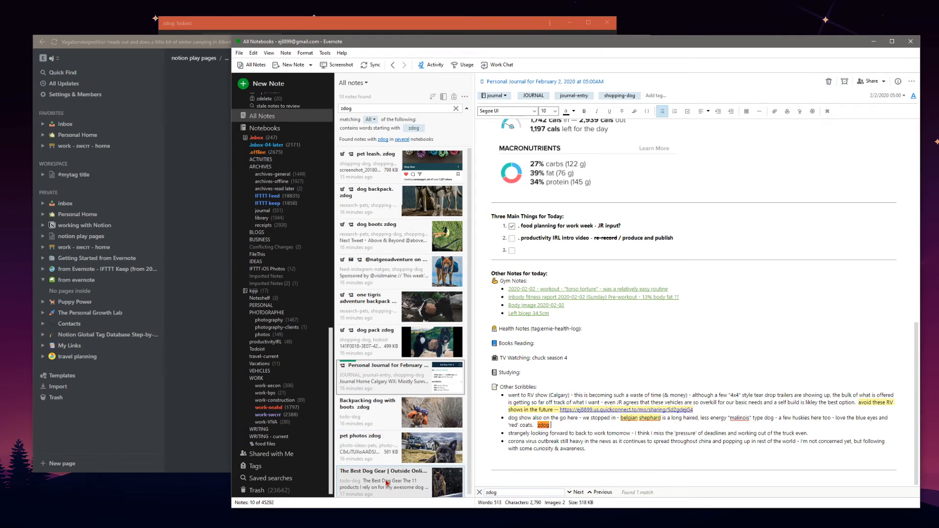
{"action": "mouse_move", "coordinate": [363, 329]}
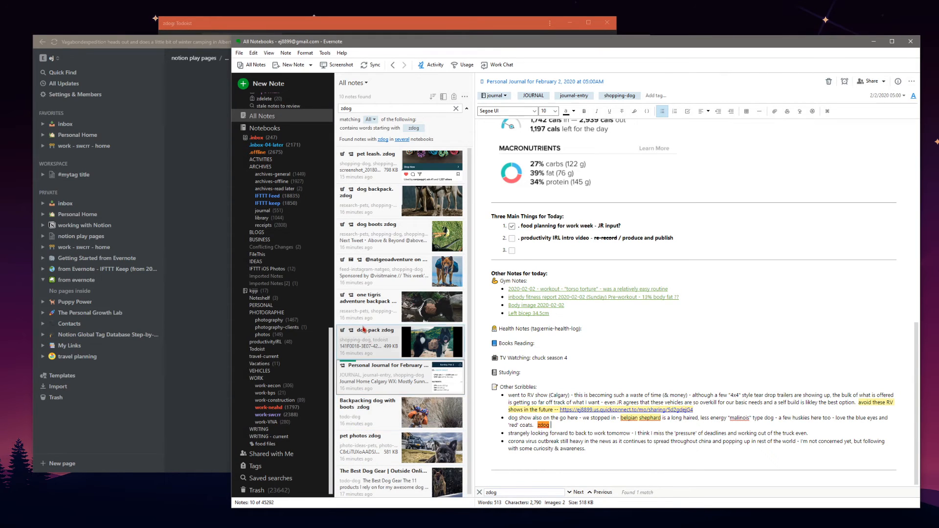
Open the dog water dish note and insert (soft) before zdog in its title.
{"action": "left_click", "coordinate": [374, 340]}
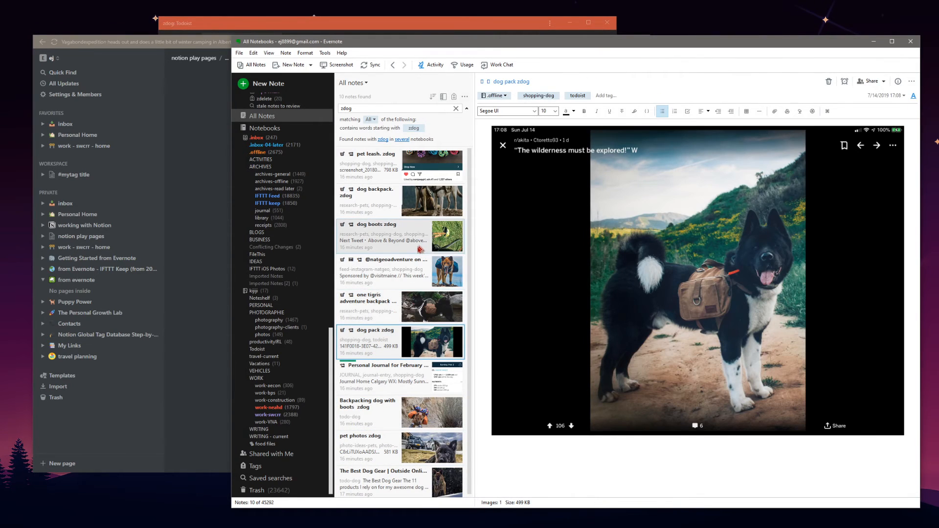
{"action": "left_click", "coordinate": [383, 235]}
{"action": "type", "text": "water dish"}
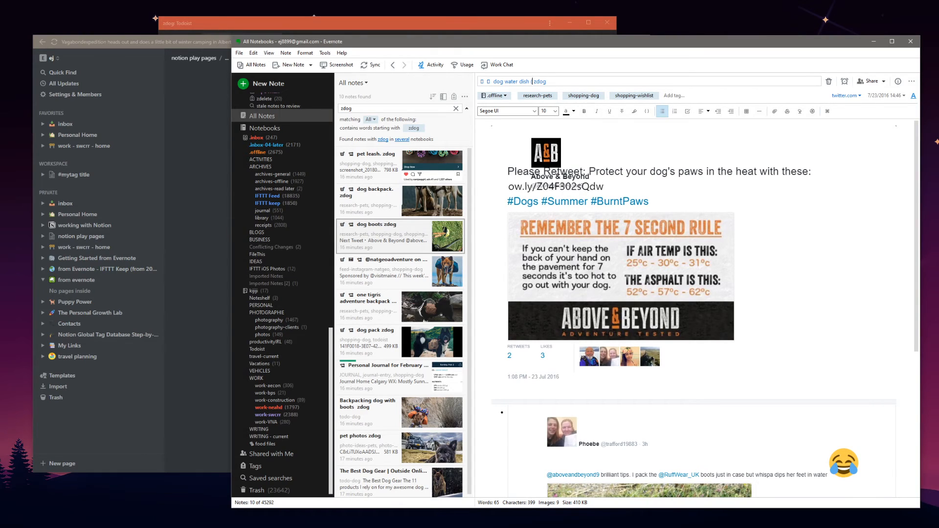
{"action": "type", "text": "(soft)"}
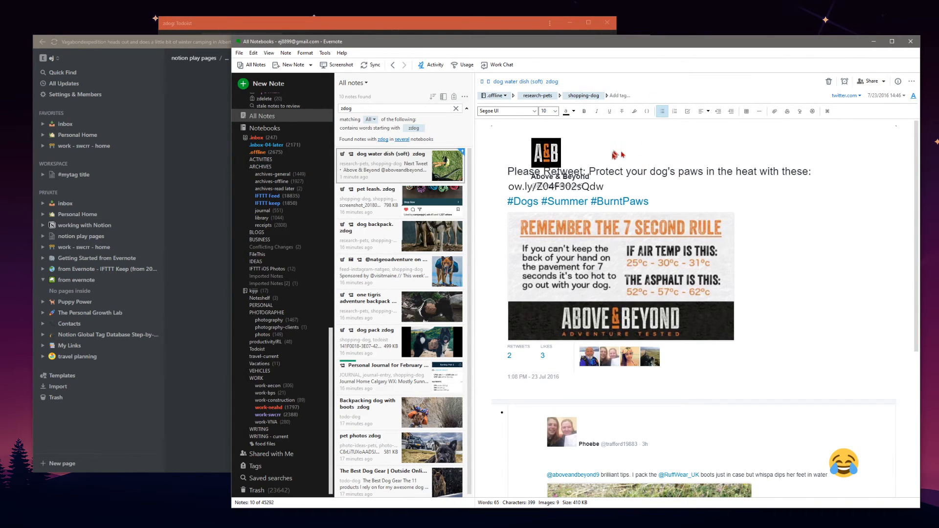
{"action": "scroll", "scroll_direction": "down", "scroll_amount": 3}
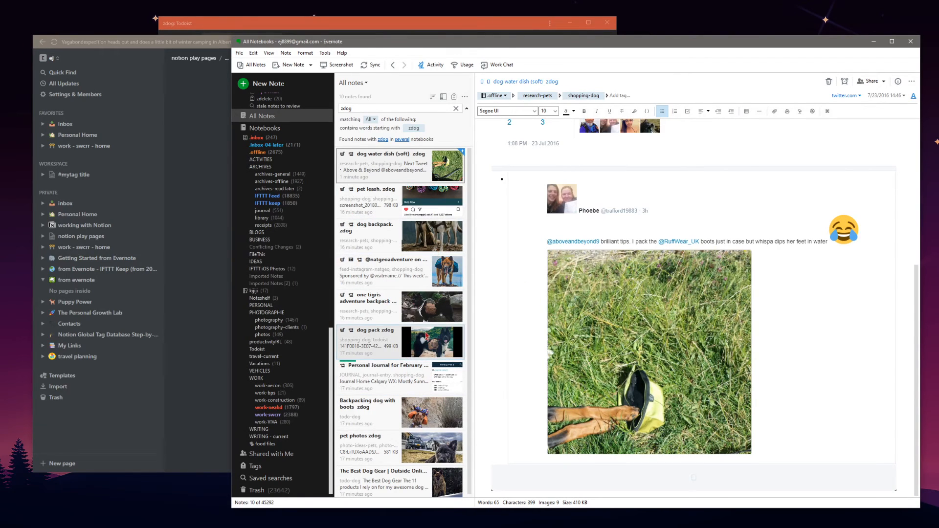
{"action": "mouse_move", "coordinate": [443, 306]}
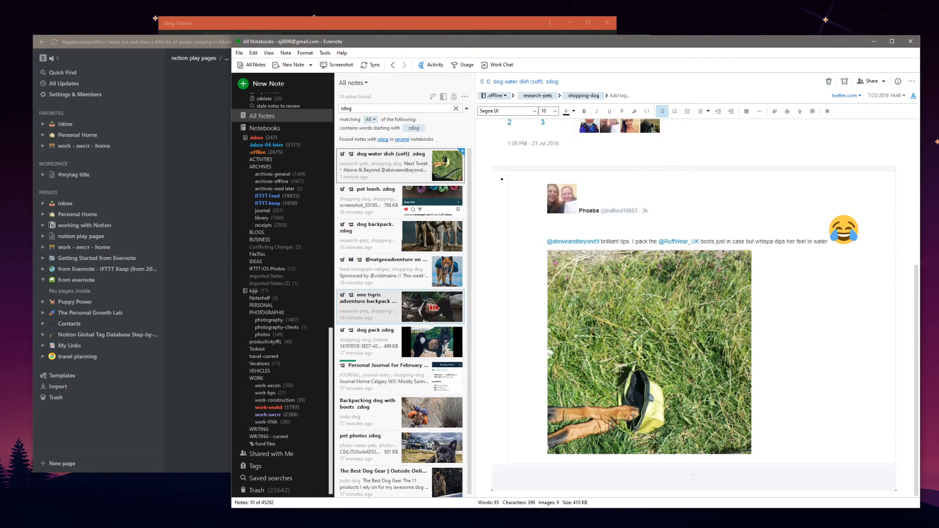
{"action": "mouse_move", "coordinate": [368, 274]}
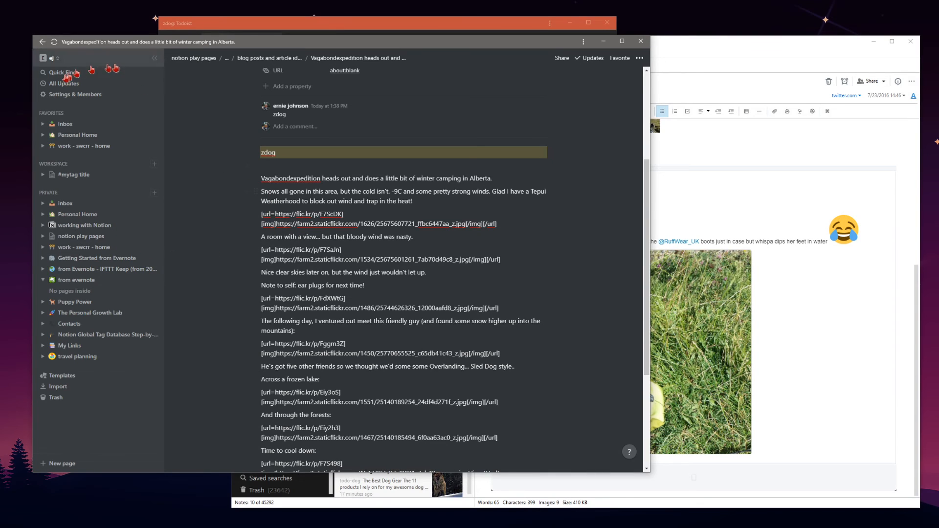
Search Notion for zdog and sort results by Last edited: Newest first.
{"action": "left_click", "coordinate": [62, 71]}
{"action": "type", "text": "zdog"}
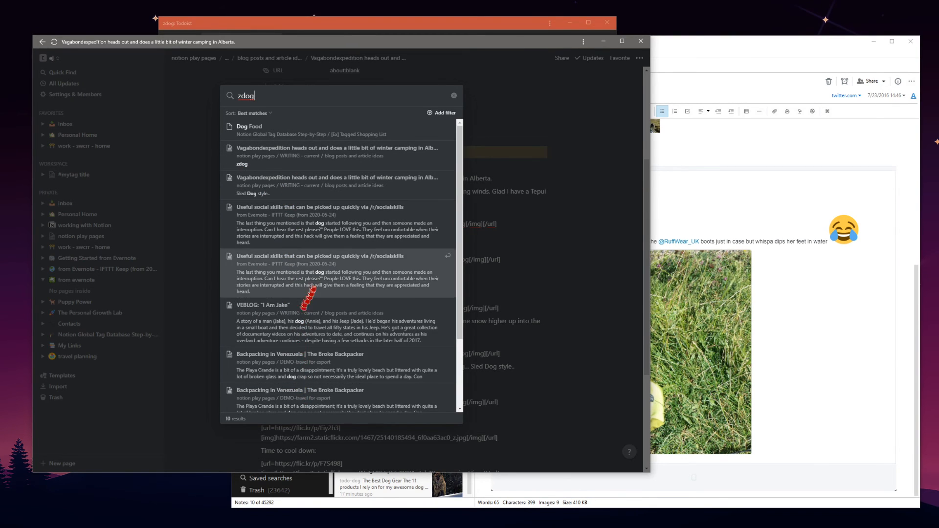
{"action": "mouse_move", "coordinate": [316, 225]}
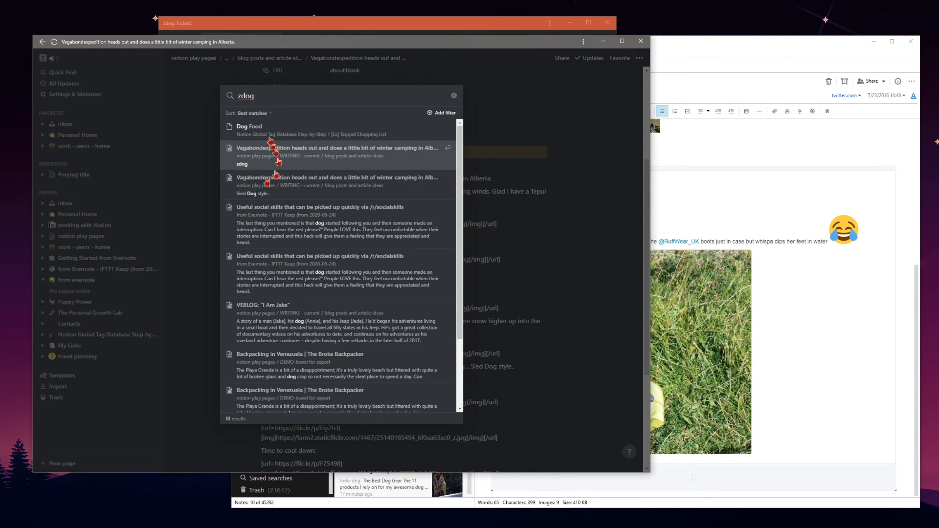
{"action": "left_click", "coordinate": [254, 113]}
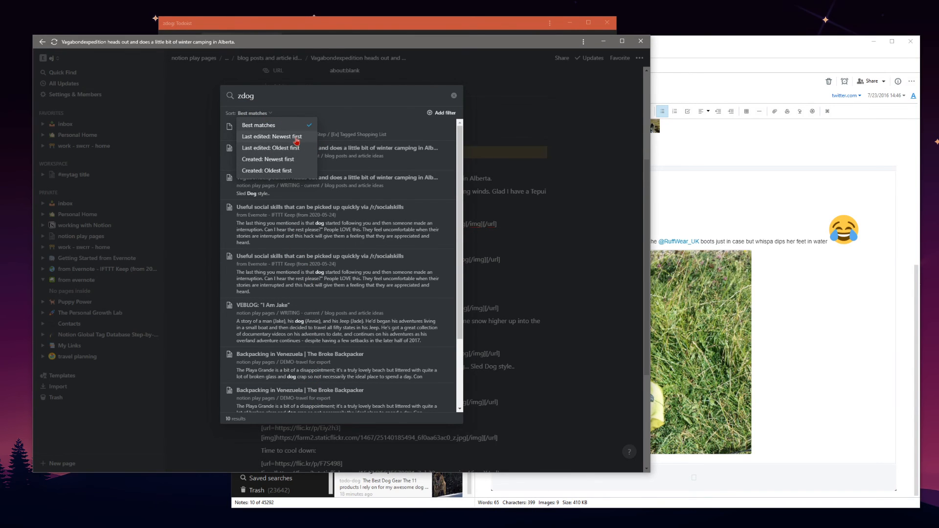
{"action": "left_click", "coordinate": [271, 136]}
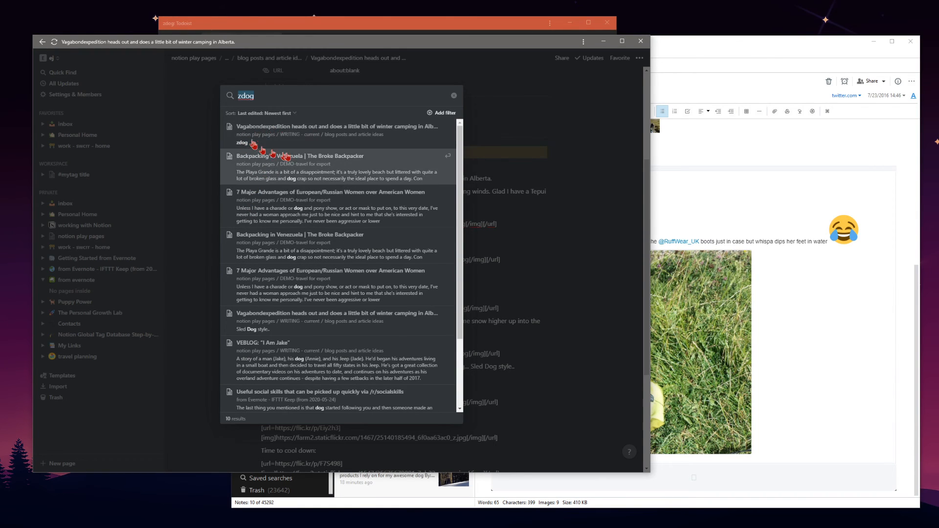
{"action": "mouse_move", "coordinate": [332, 274]}
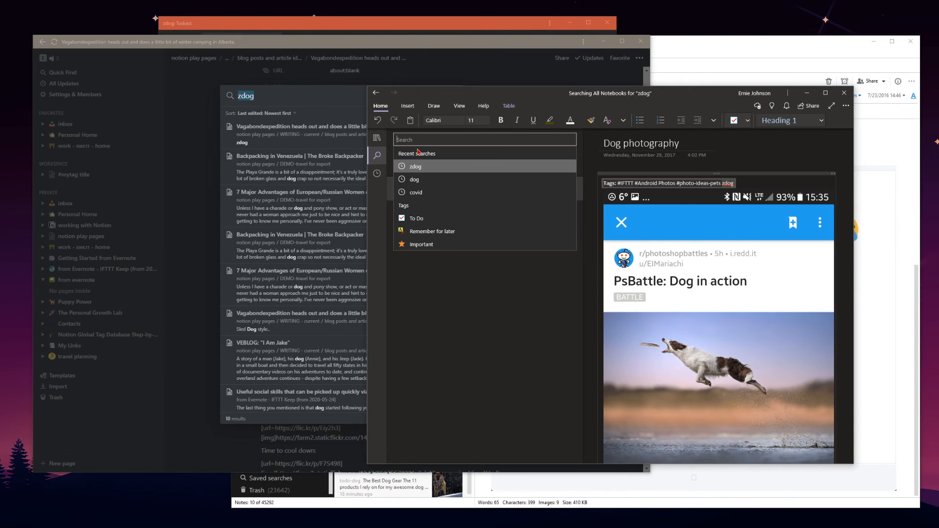
Rerun the recent zdog search across all notebooks, listing three pages including Dog photography.
{"action": "left_click", "coordinate": [414, 179]}
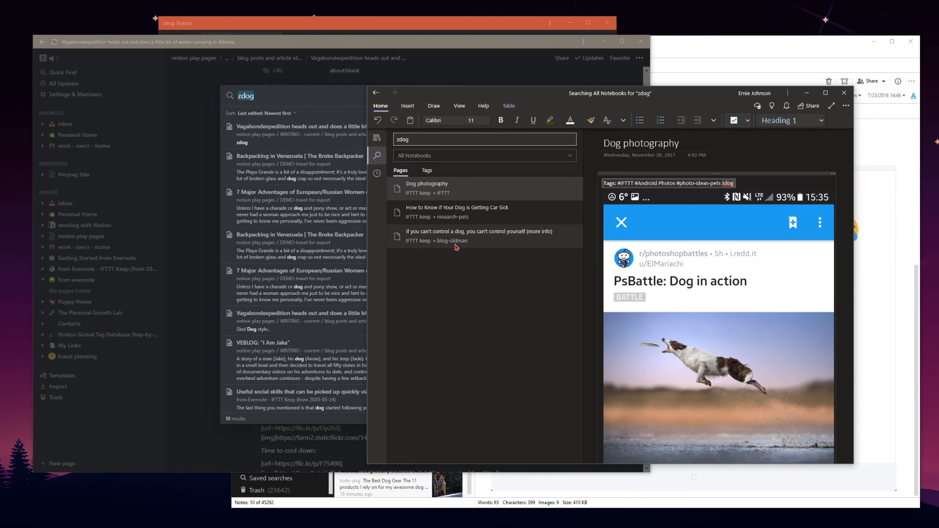
{"action": "mouse_move", "coordinate": [487, 334]}
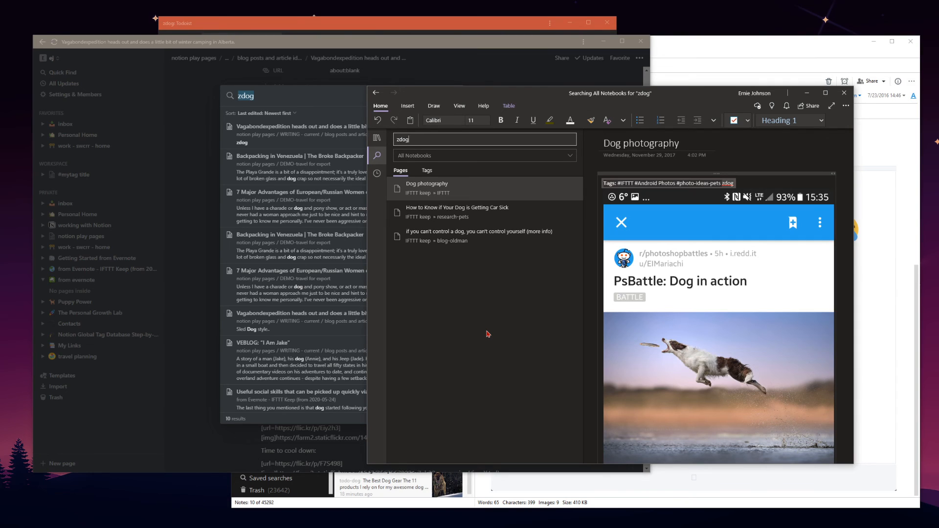
{"action": "mouse_move", "coordinate": [454, 23]}
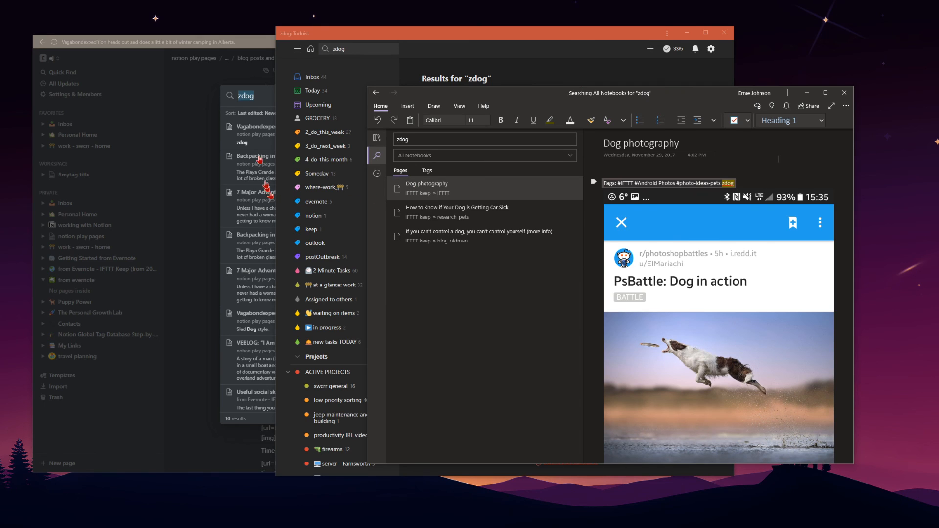
{"action": "mouse_move", "coordinate": [230, 44]}
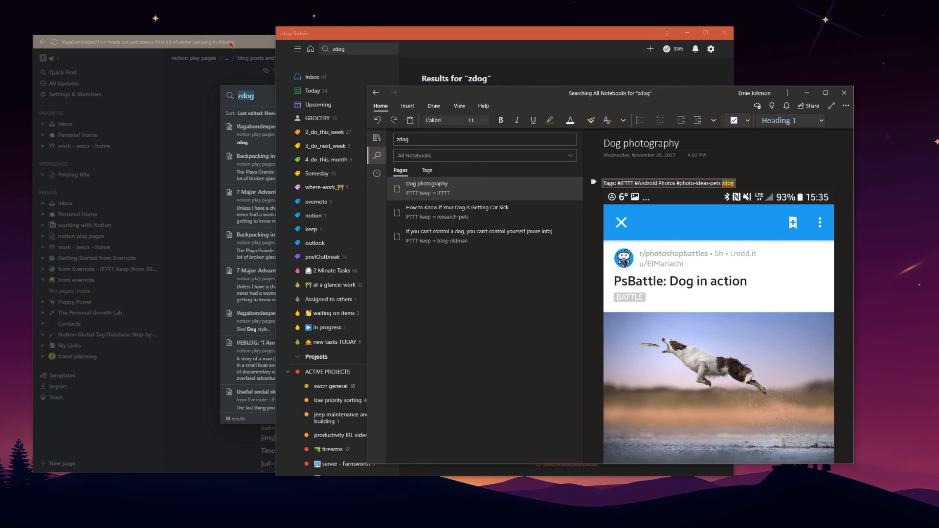